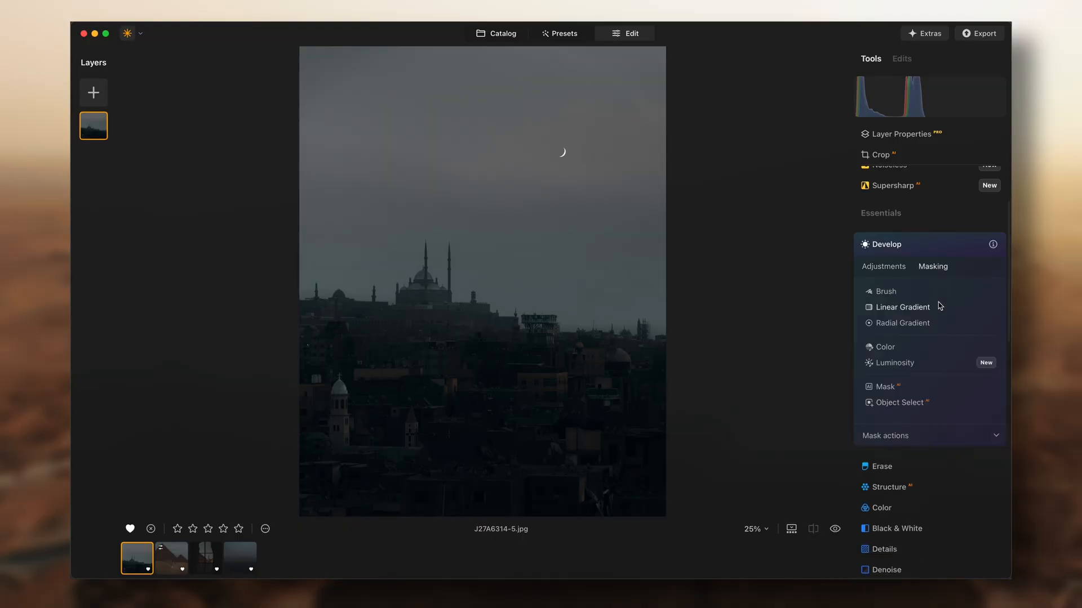
# Build a Color mask sampled from the sky on the mosque photo, then return to the catalog.
pyautogui.click(885, 347)
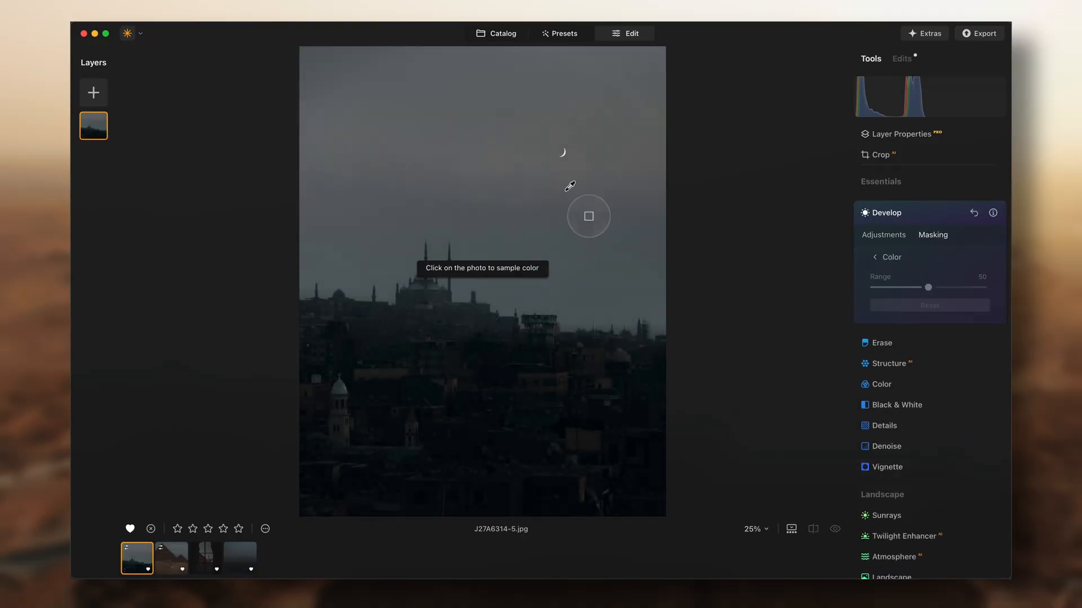
pyautogui.click(583, 217)
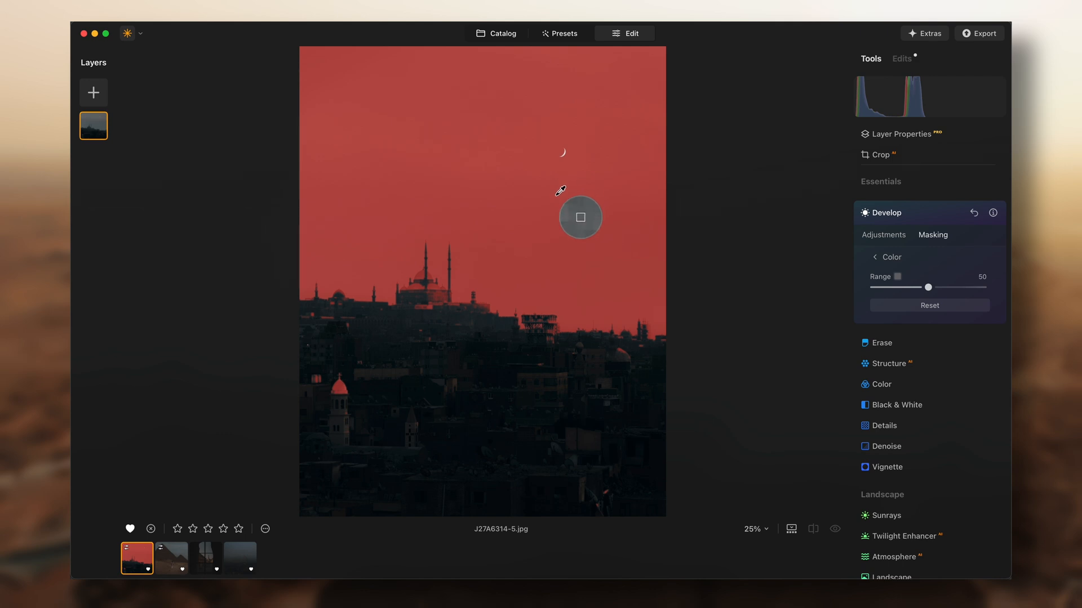
pyautogui.click(496, 33)
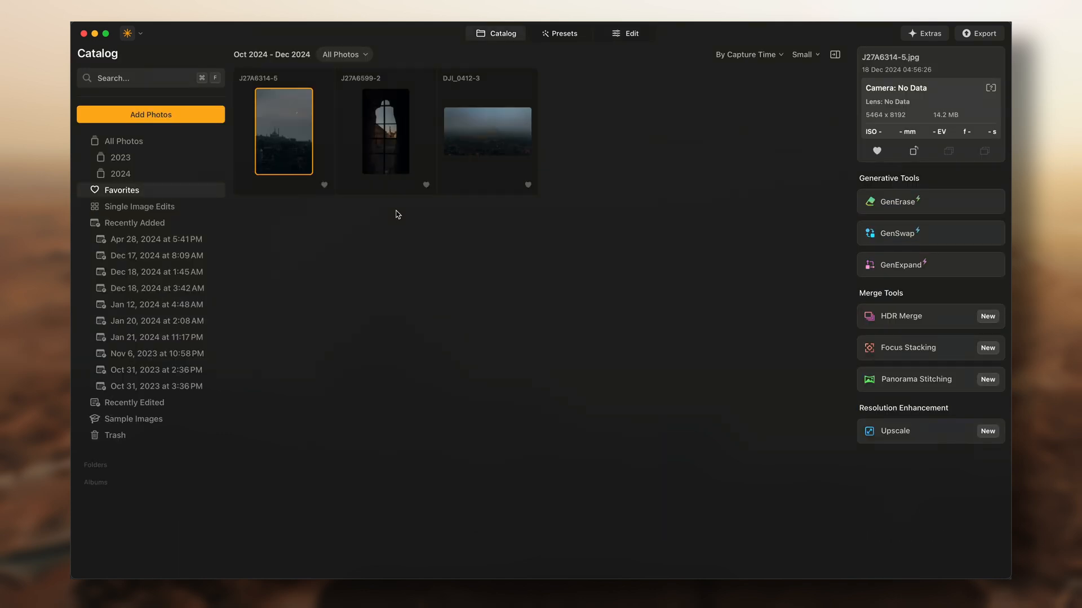
pyautogui.moveTo(348, 170)
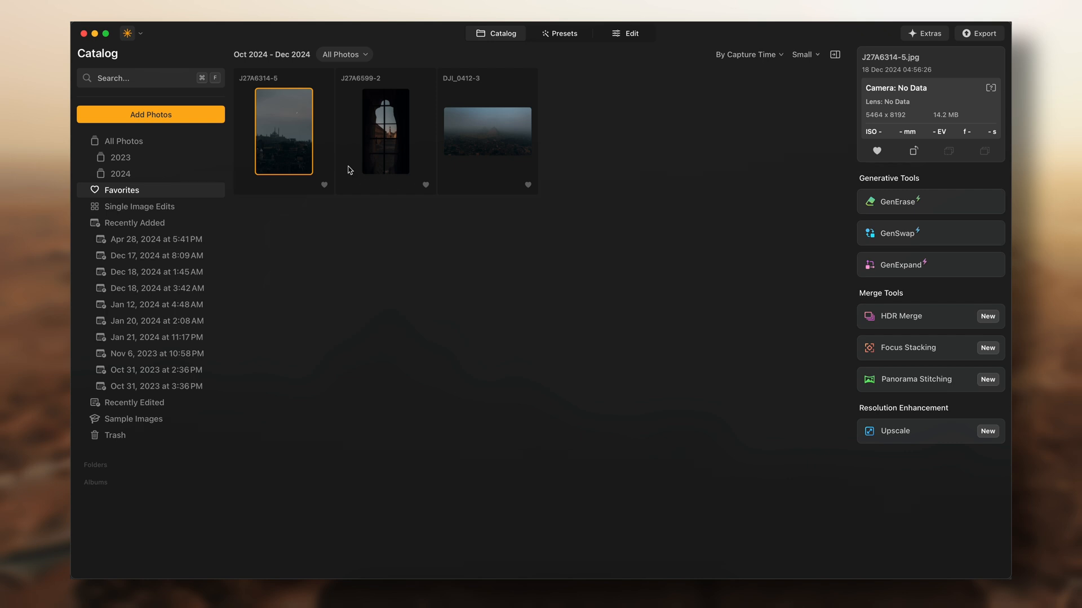
# Open the mosque skyline photo J27A6314-5 as a large single preview.
pyautogui.click(385, 131)
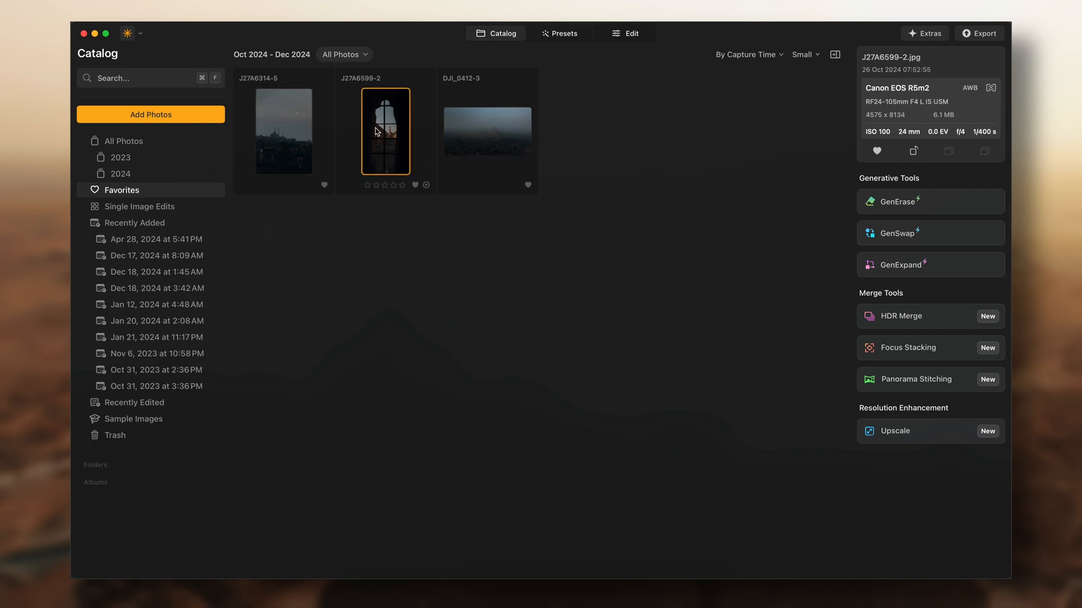
pyautogui.click(283, 132)
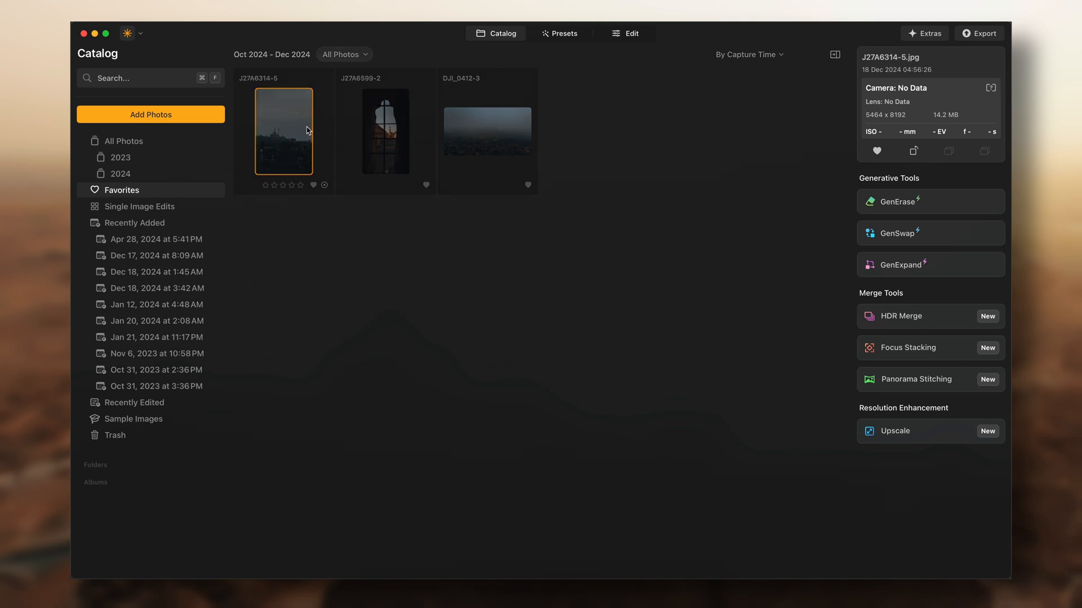
pyautogui.doubleClick(283, 131)
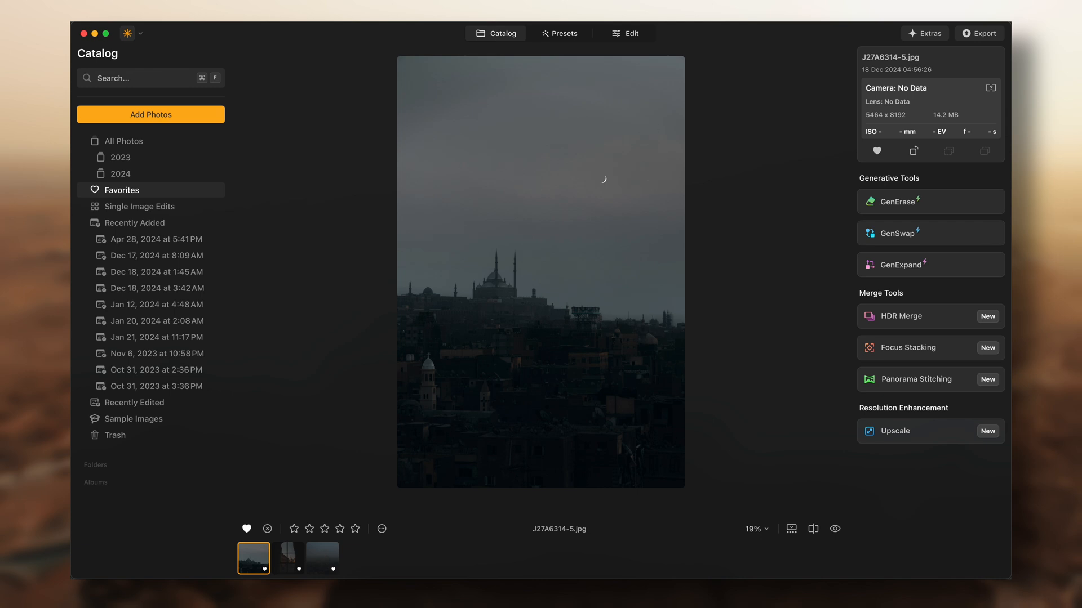
# Load the mosque photo into the editor with the Develop tool from Essentials open.
pyautogui.click(623, 33)
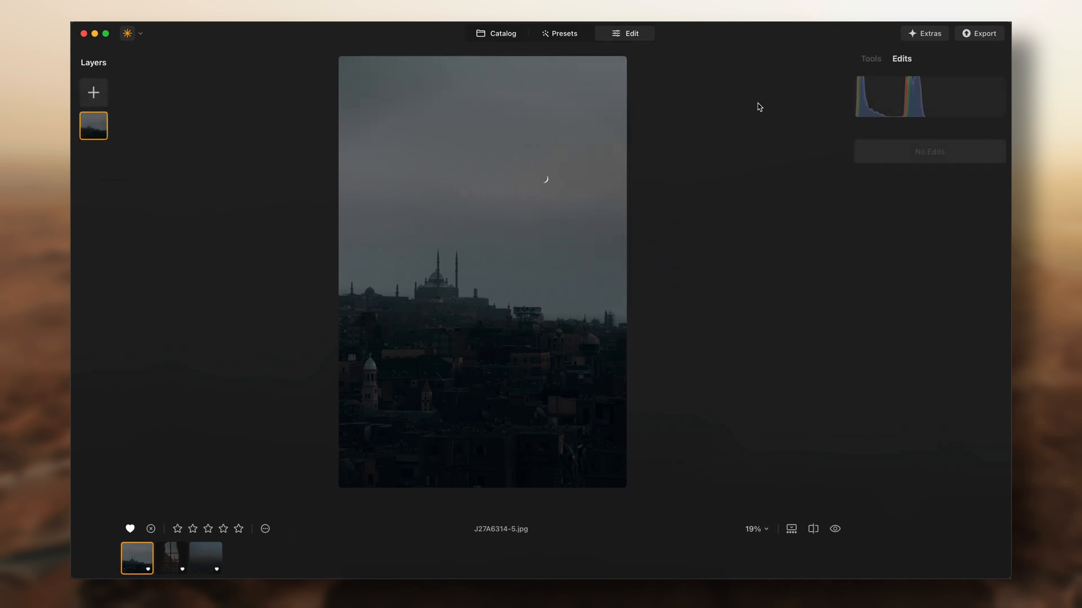
pyautogui.moveTo(916, 160)
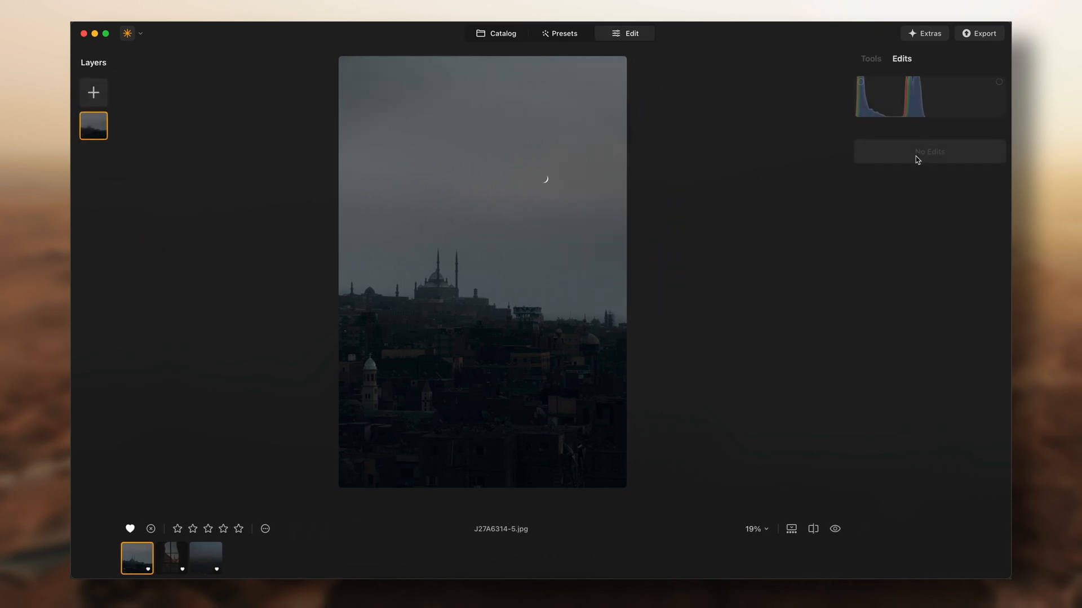
pyautogui.click(870, 58)
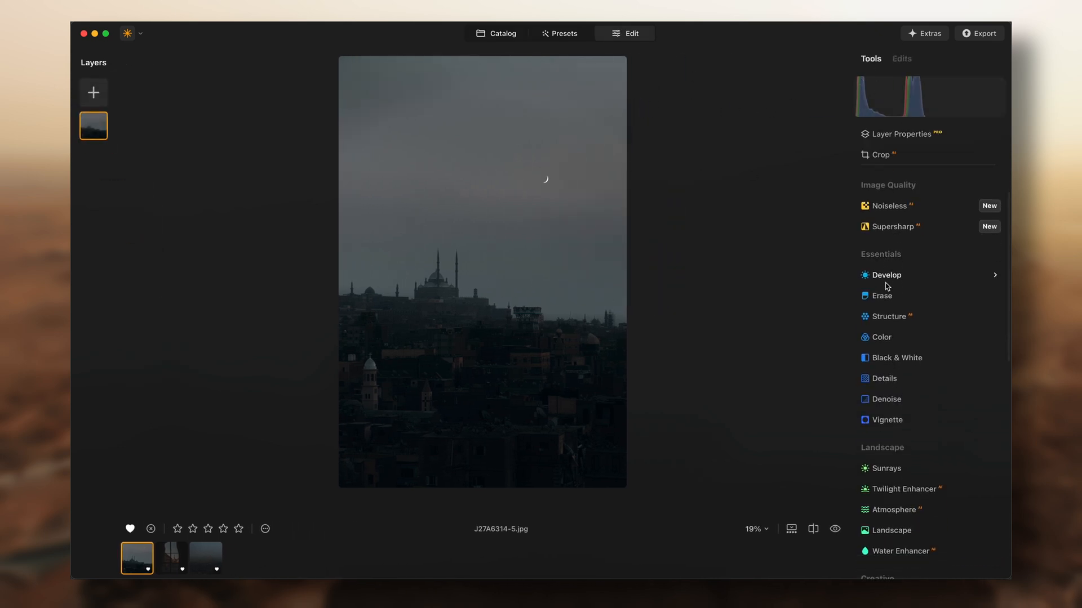
pyautogui.moveTo(504, 200)
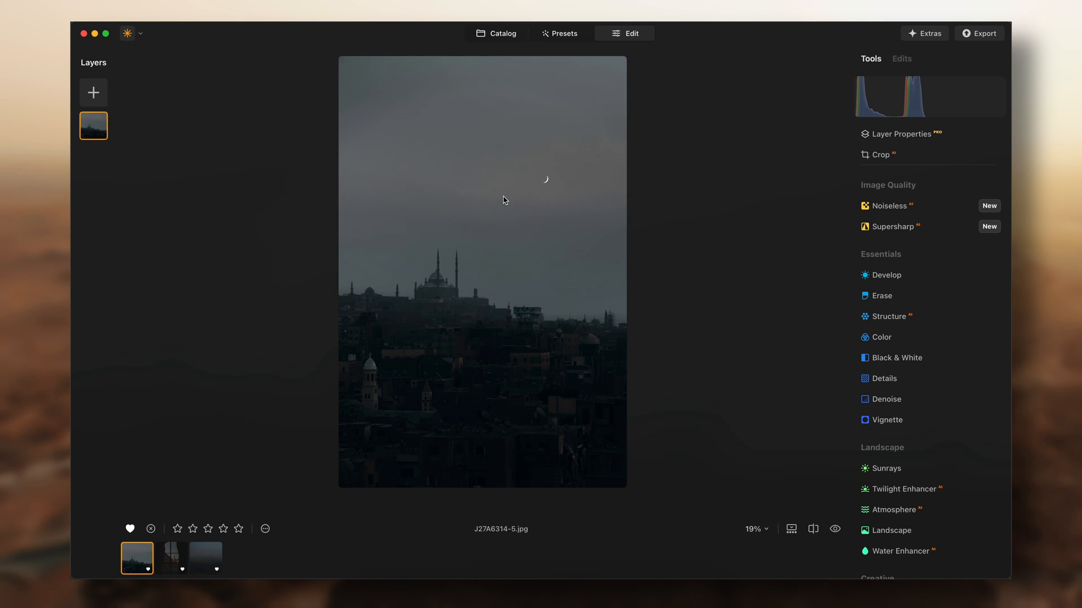
pyautogui.moveTo(425, 322)
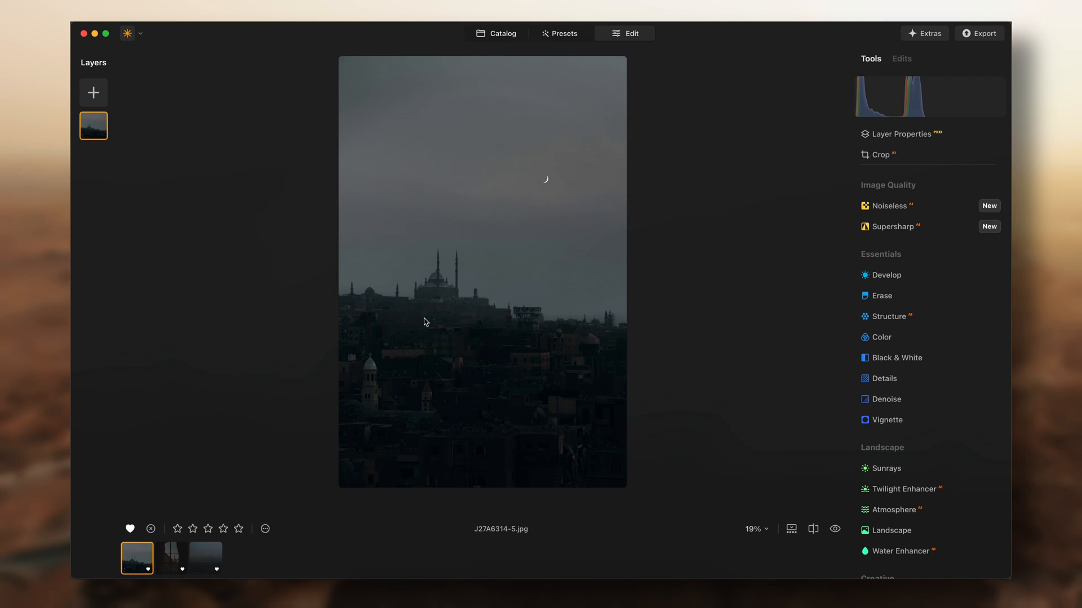
pyautogui.click(885, 275)
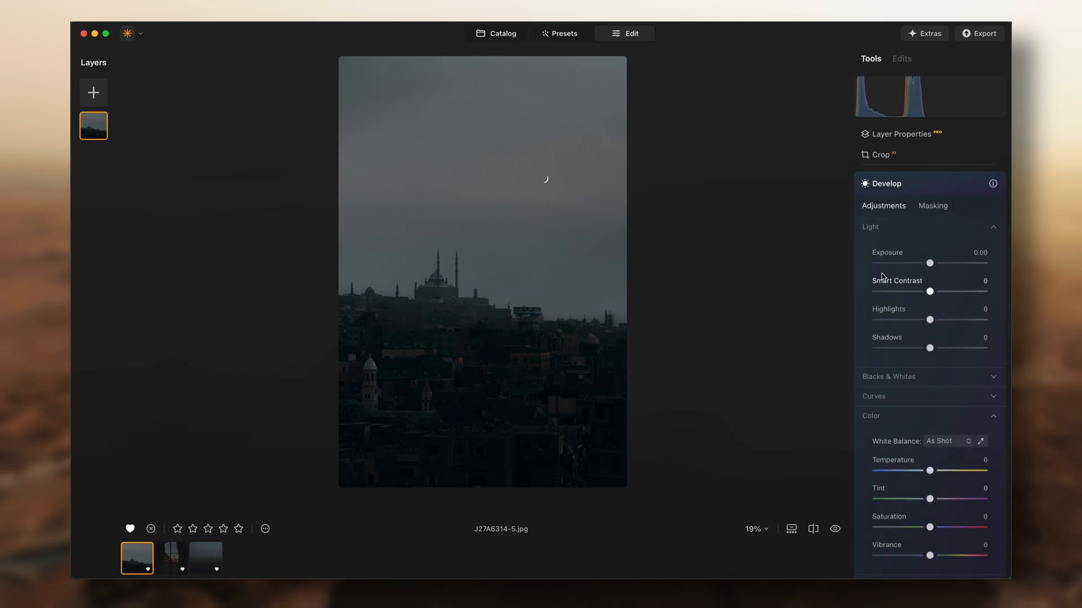
# Add a Color mask to Develop sampled from the mosque photo's grey sky.
pyautogui.click(932, 205)
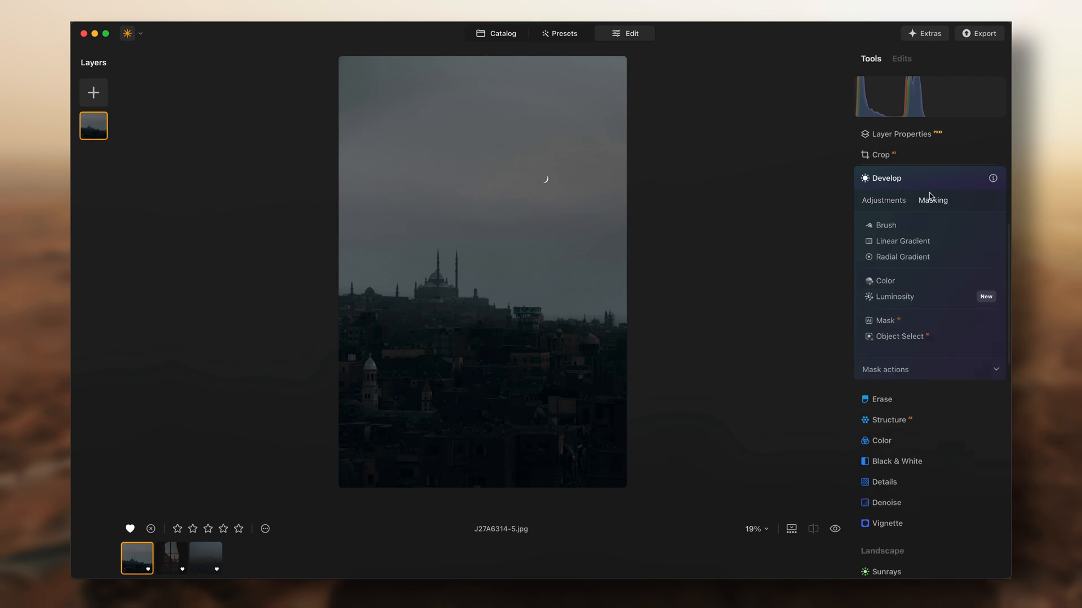
pyautogui.click(882, 200)
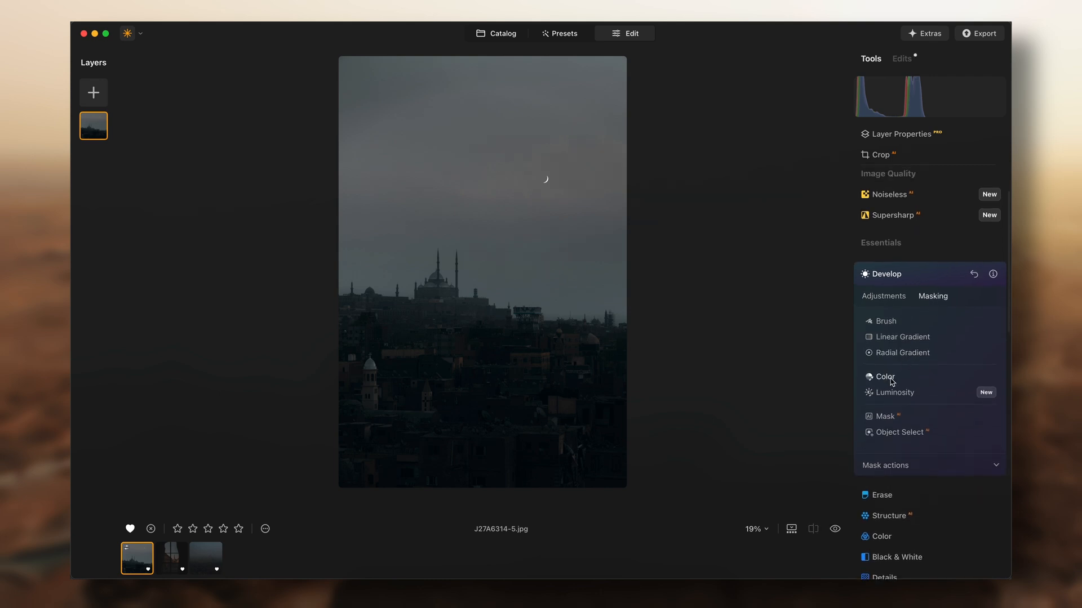
pyautogui.click(884, 377)
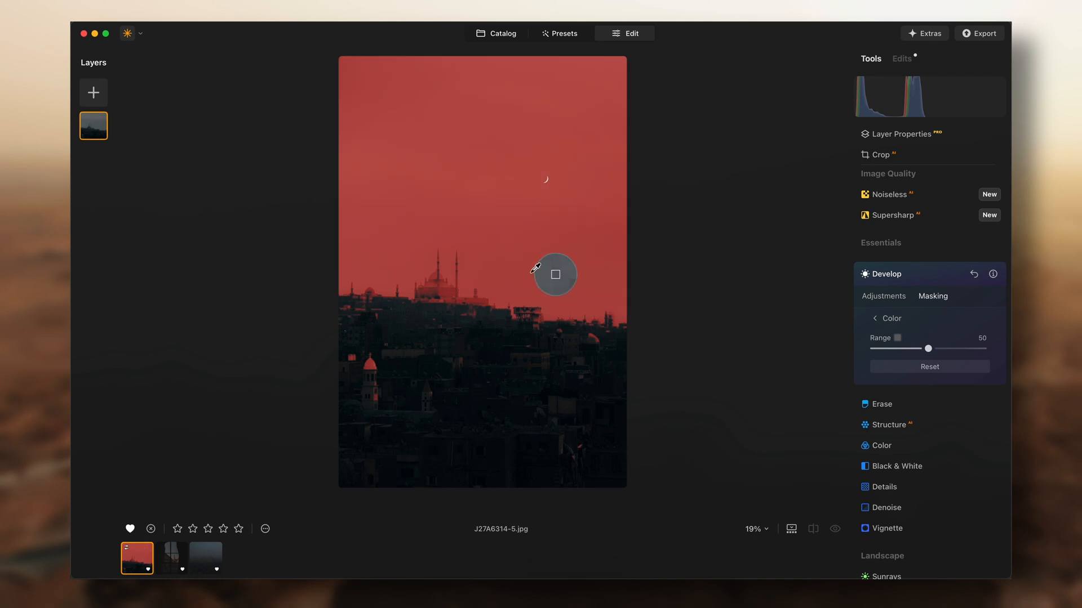
pyautogui.scroll(3)
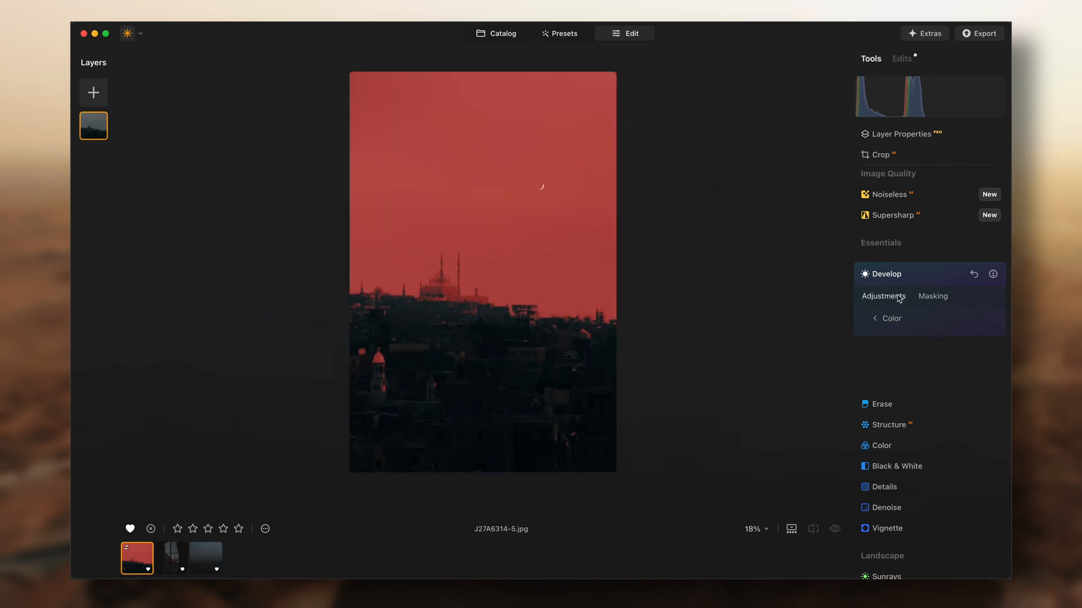
# Set the masked sky's Temperature to 35 and Tint to -20.
pyautogui.click(883, 295)
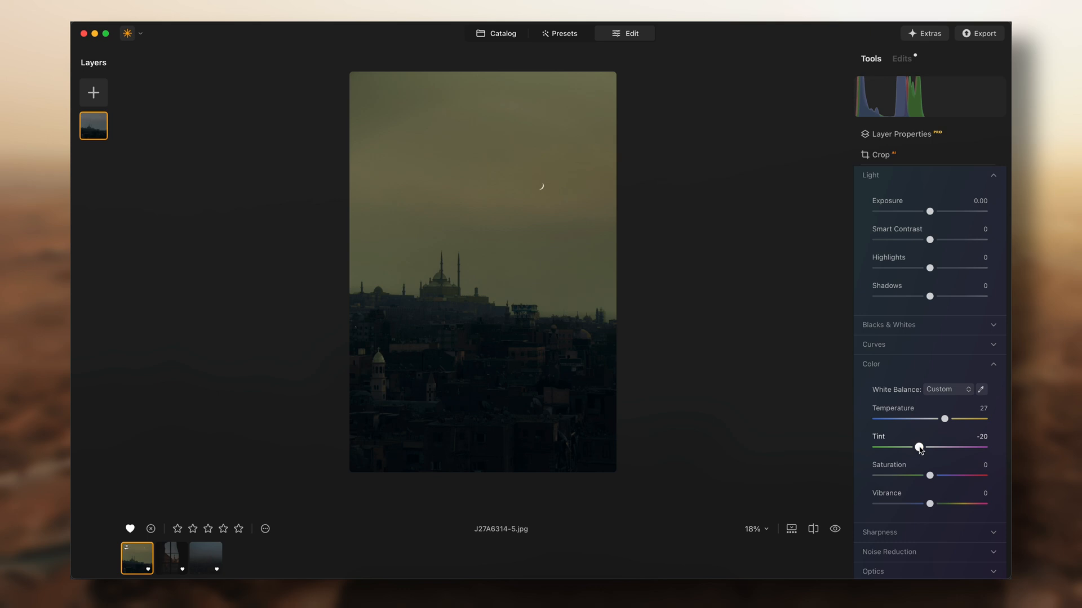
pyautogui.moveTo(944, 420)
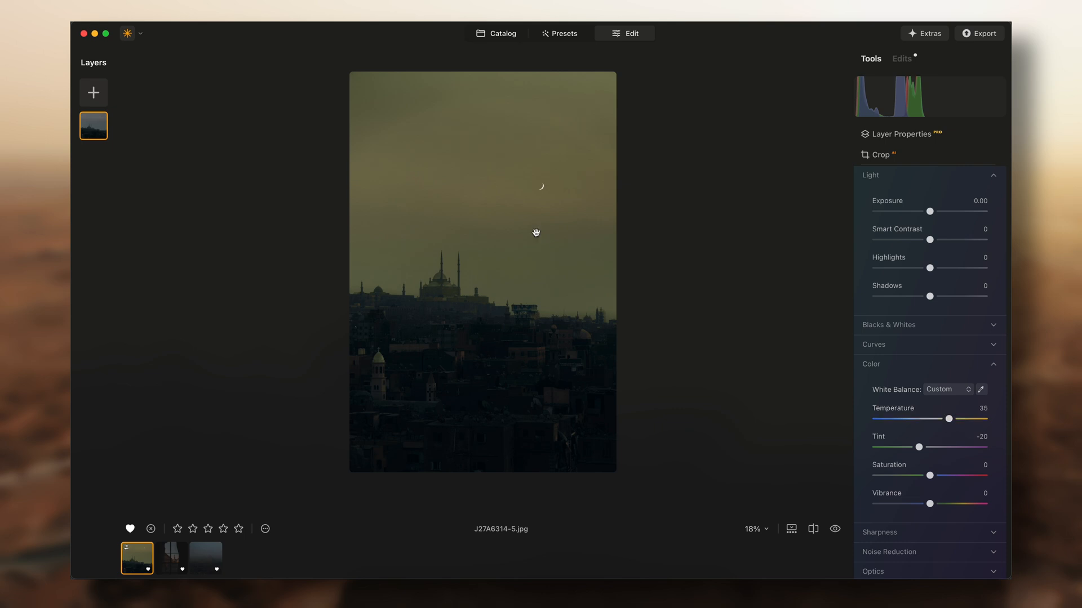
pyautogui.moveTo(592, 367)
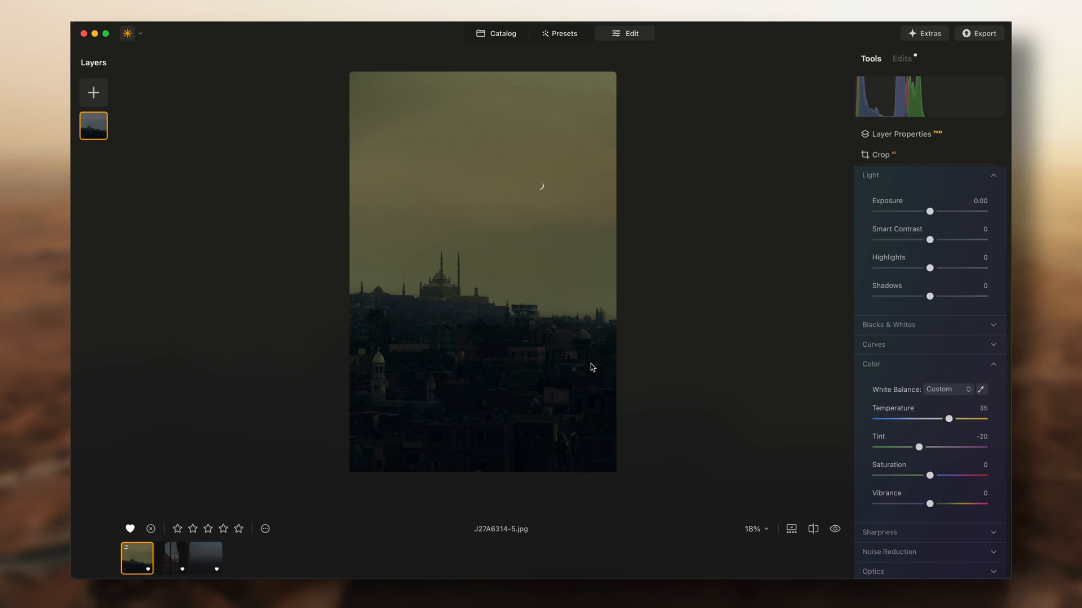
pyautogui.moveTo(926, 381)
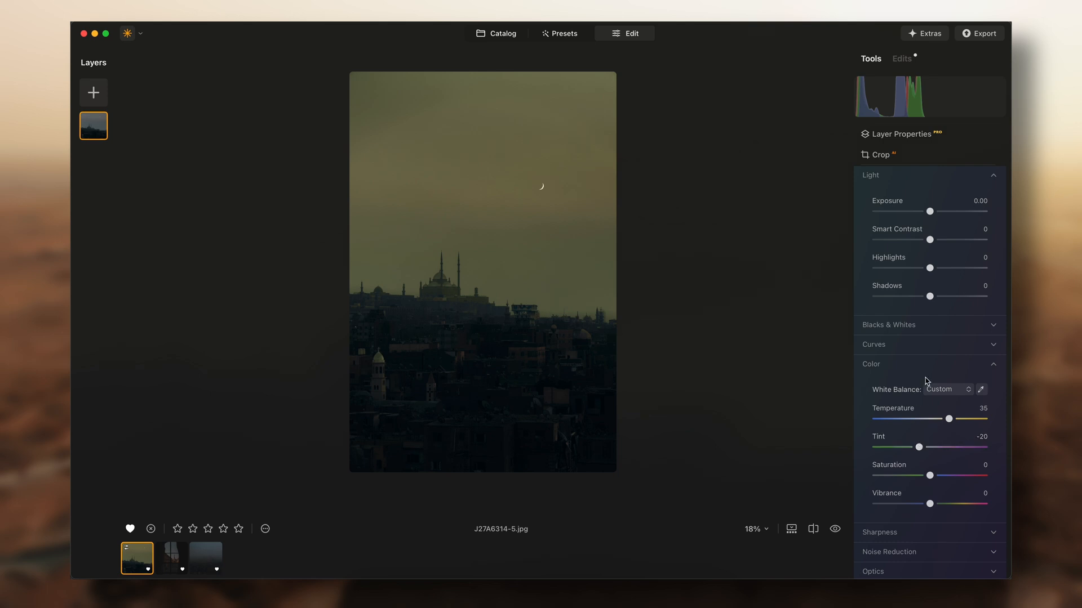
# Add Film Grain from the Creative section to the mosque photo at Amount 23.
pyautogui.scroll(-3)
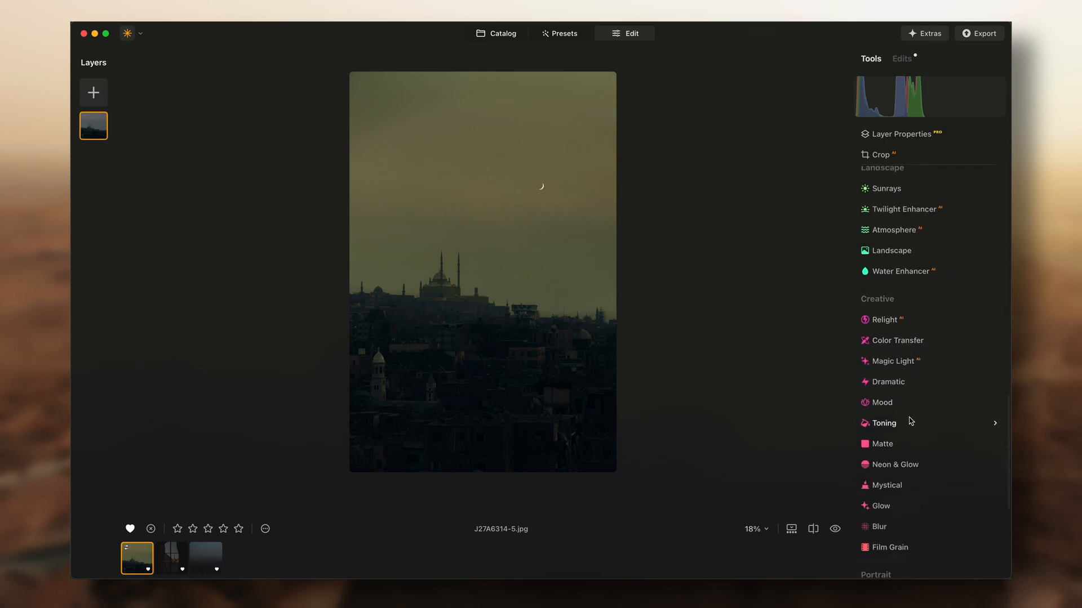
pyautogui.scroll(-3)
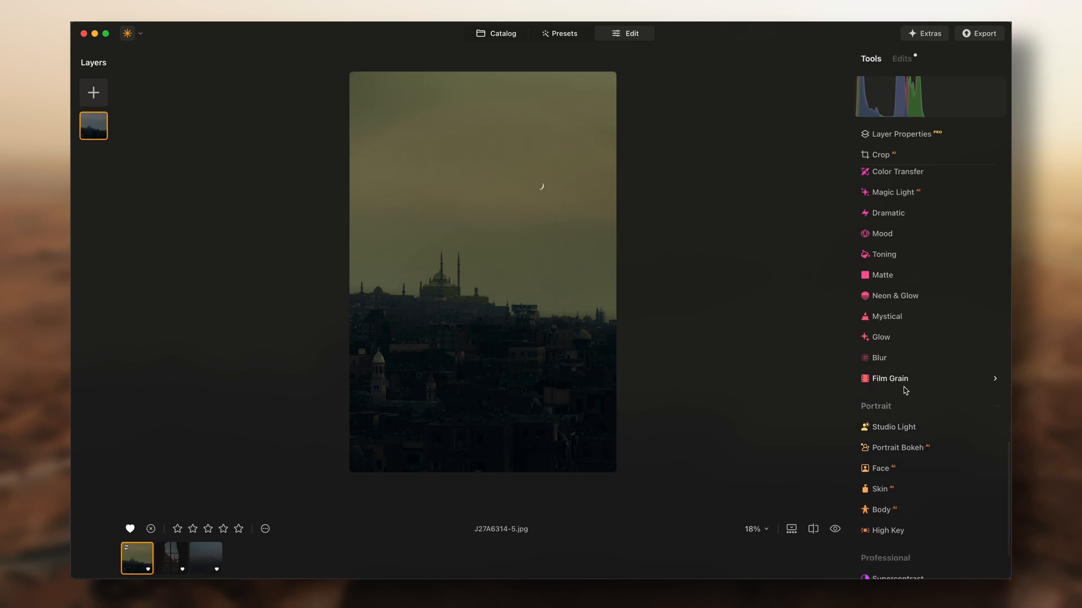
pyautogui.click(890, 378)
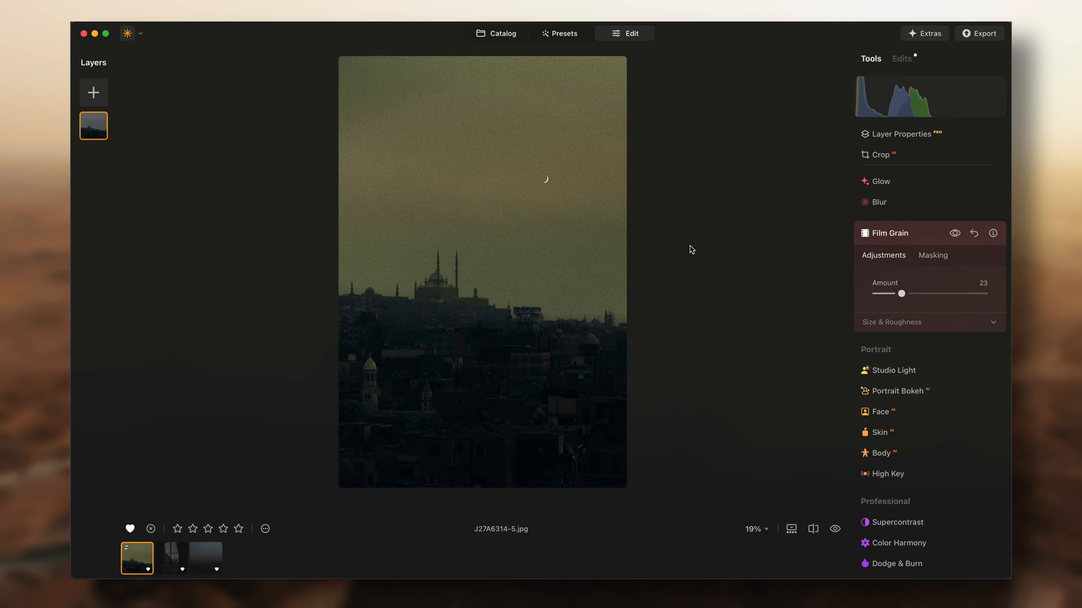
pyautogui.moveTo(454, 249)
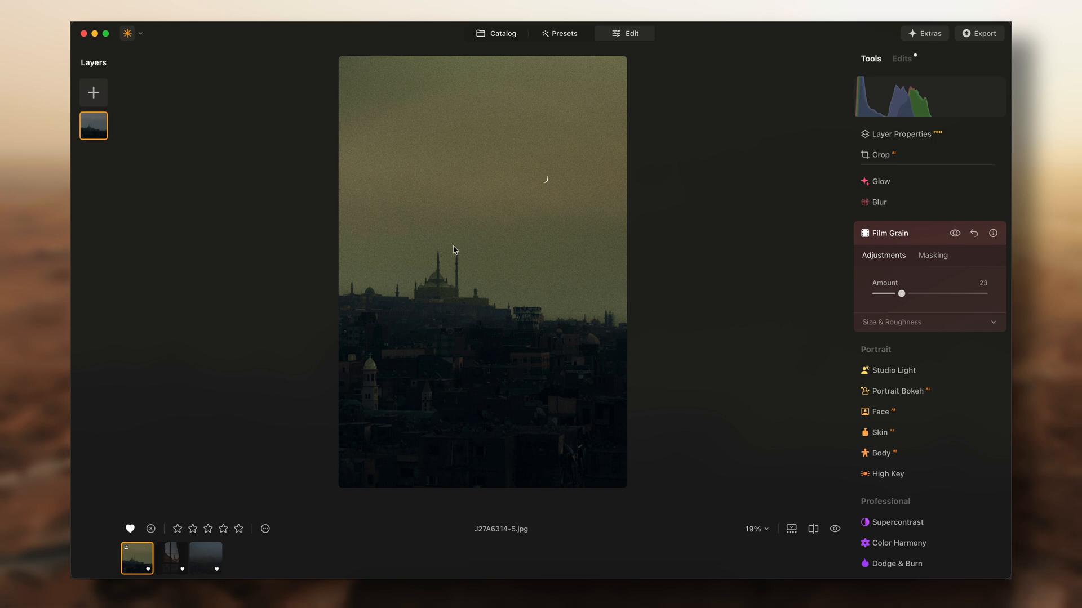
pyautogui.moveTo(291, 526)
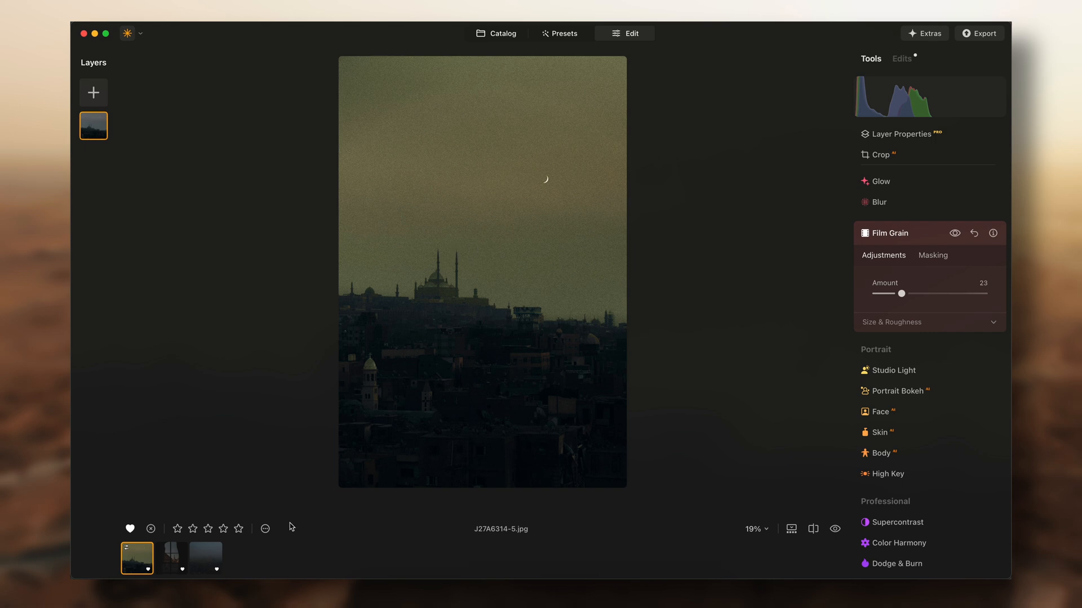
# Open the arched window photo in the editor with Develop selected.
pyautogui.click(170, 558)
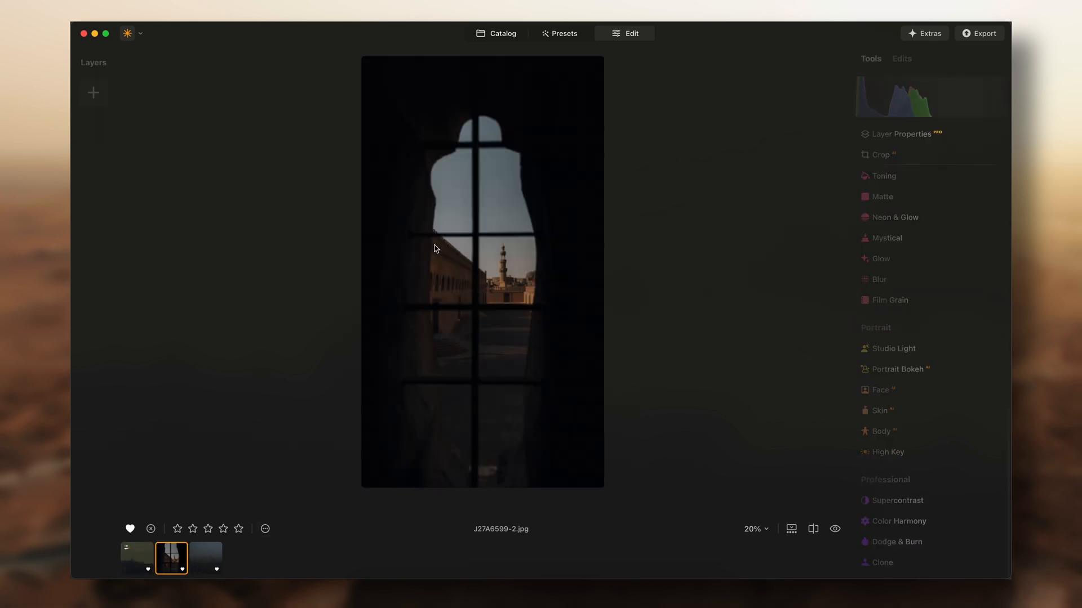
pyautogui.click(93, 92)
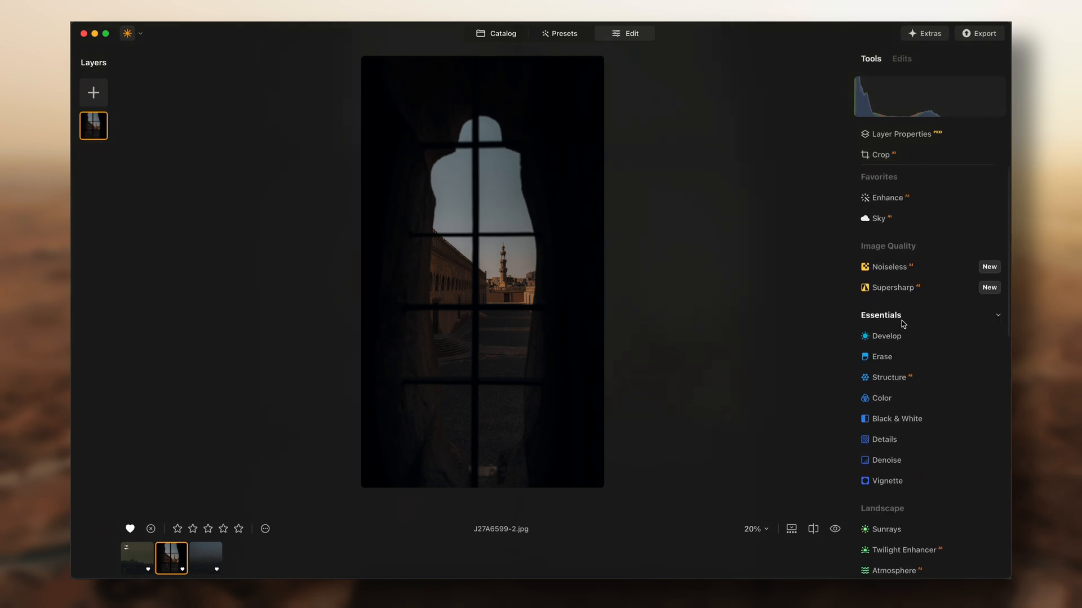
pyautogui.click(885, 336)
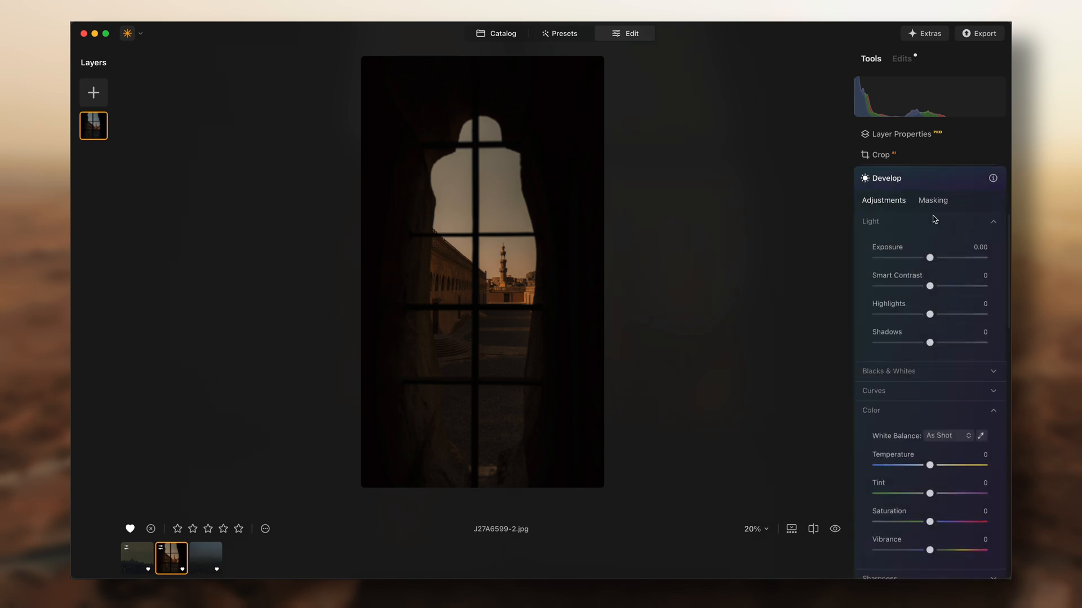
# Add a Develop Color mask sampled from the window photo's warm orange sky.
pyautogui.click(932, 200)
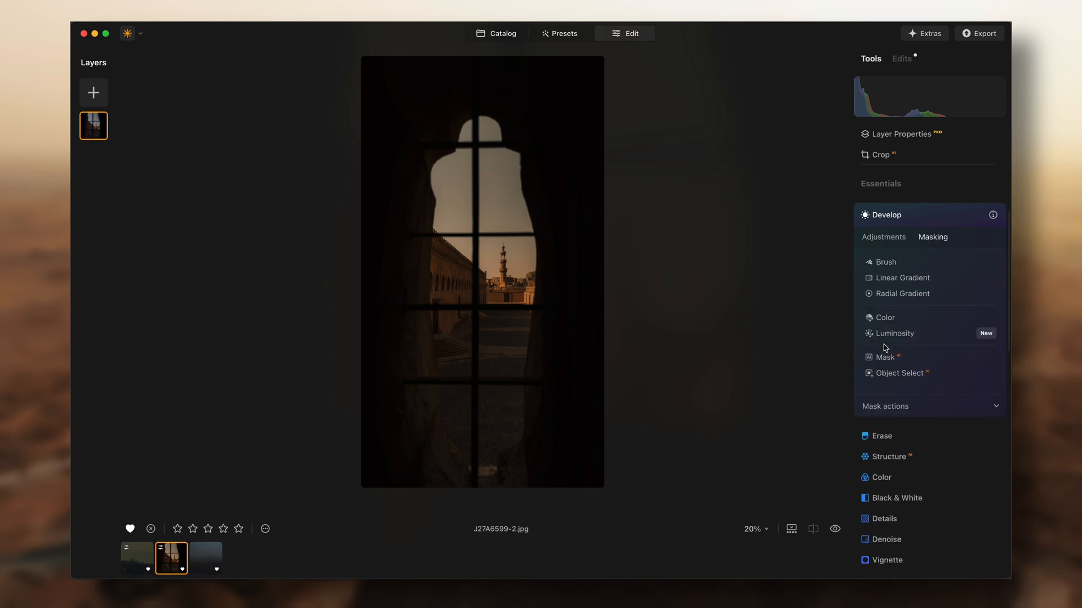
pyautogui.click(884, 317)
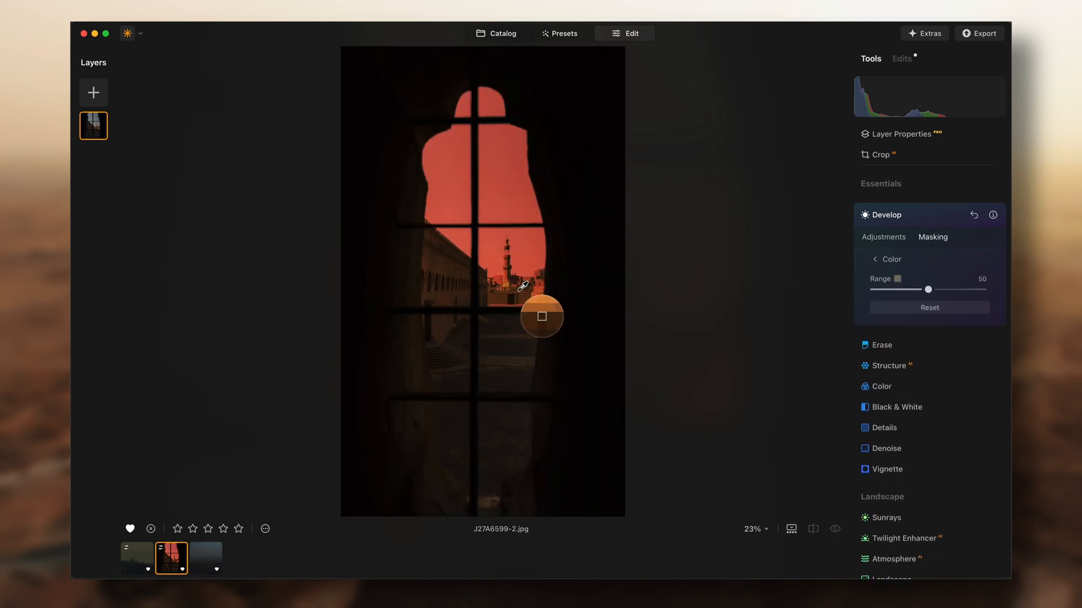
pyautogui.scroll(3)
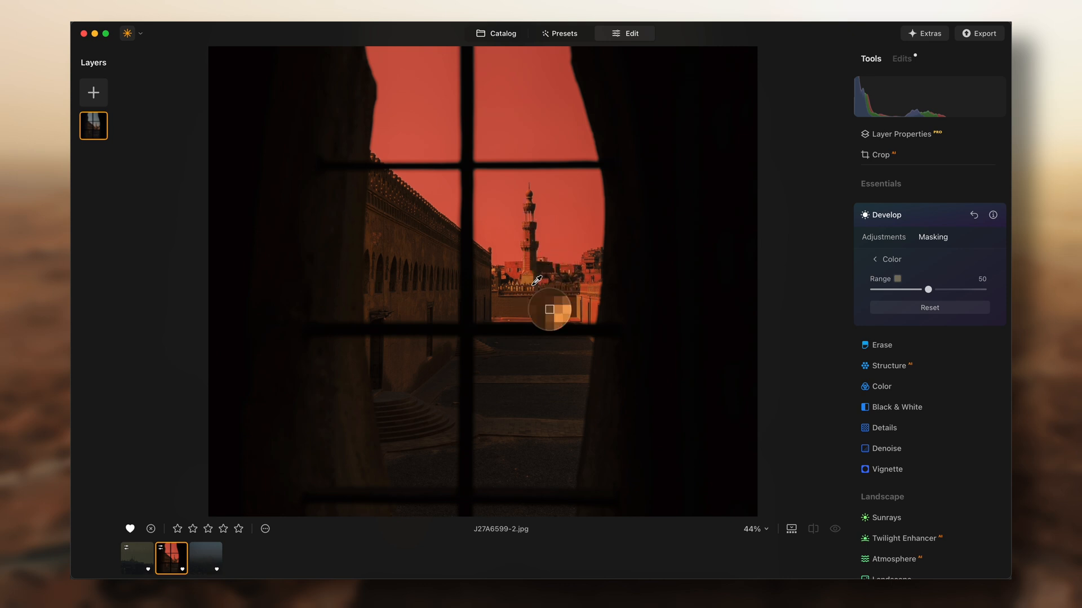
pyautogui.scroll(-3)
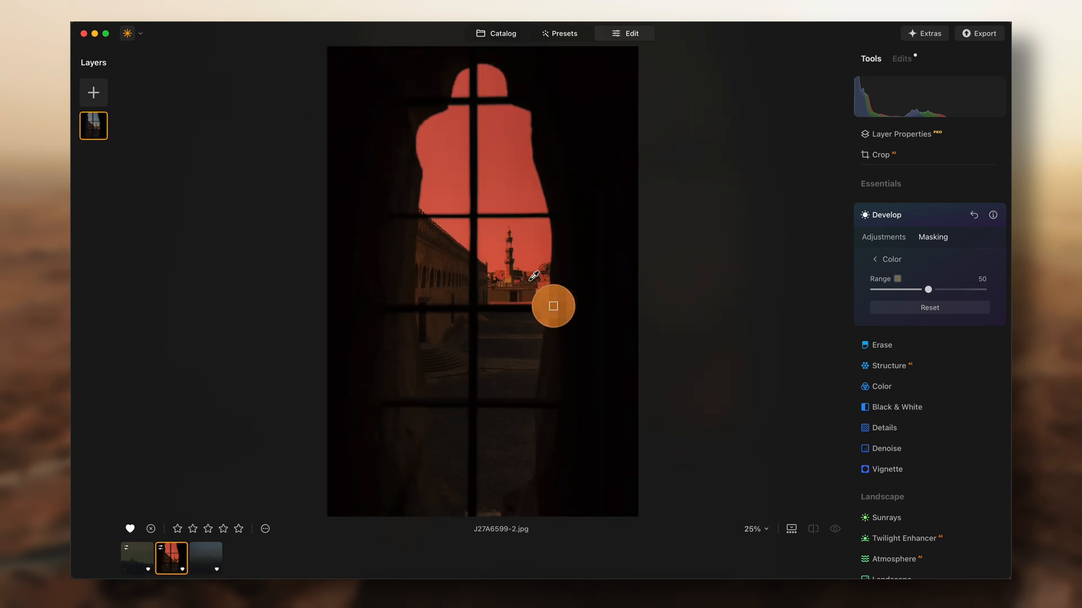
pyautogui.click(882, 200)
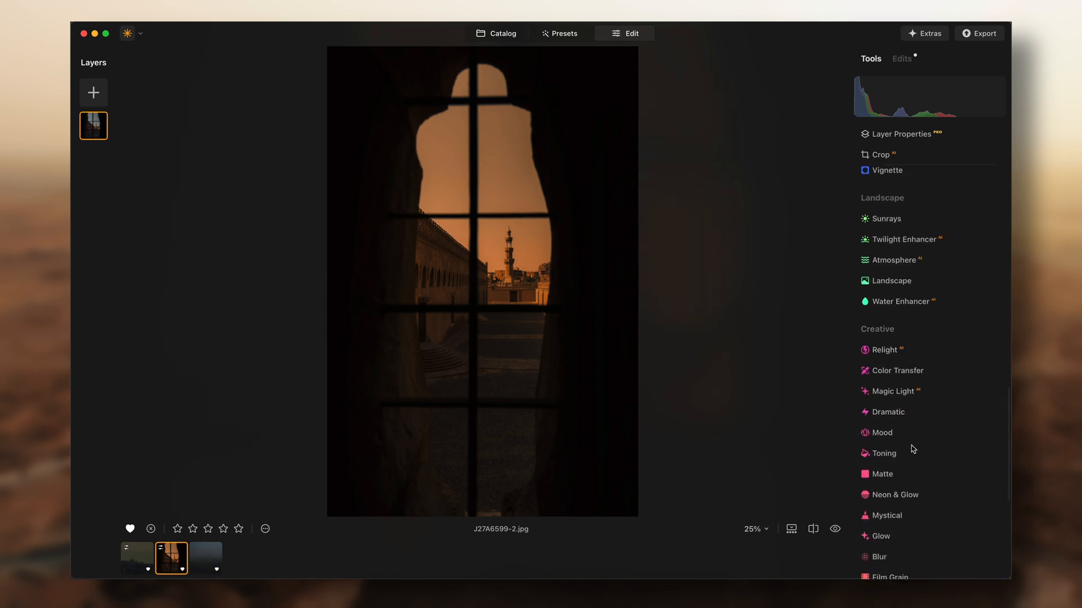
# Add Film Grain at Amount 39 to the arched window photo.
pyautogui.click(890, 578)
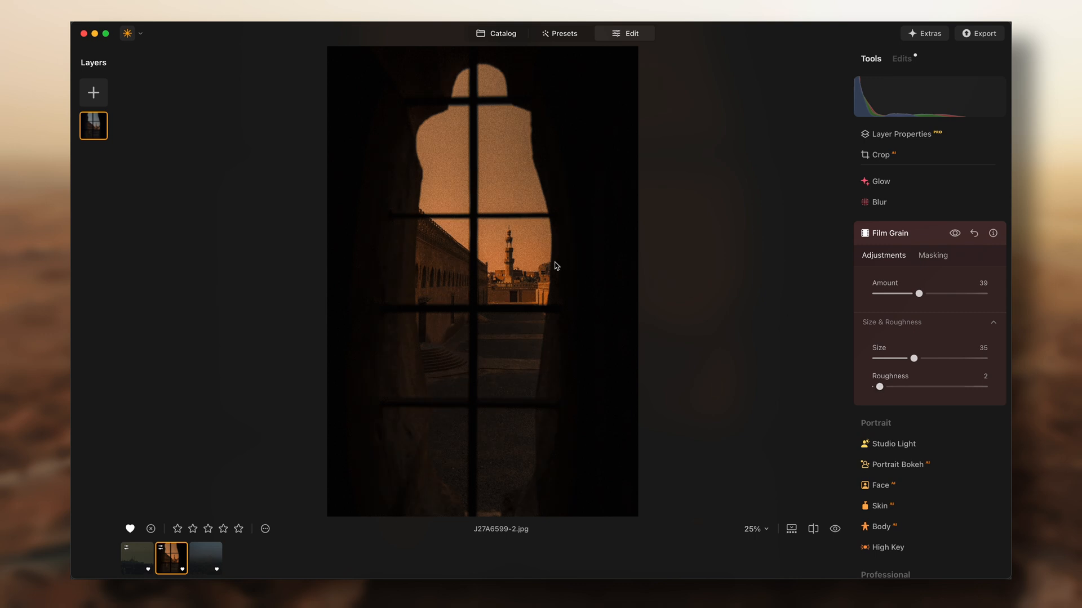
pyautogui.moveTo(552, 263)
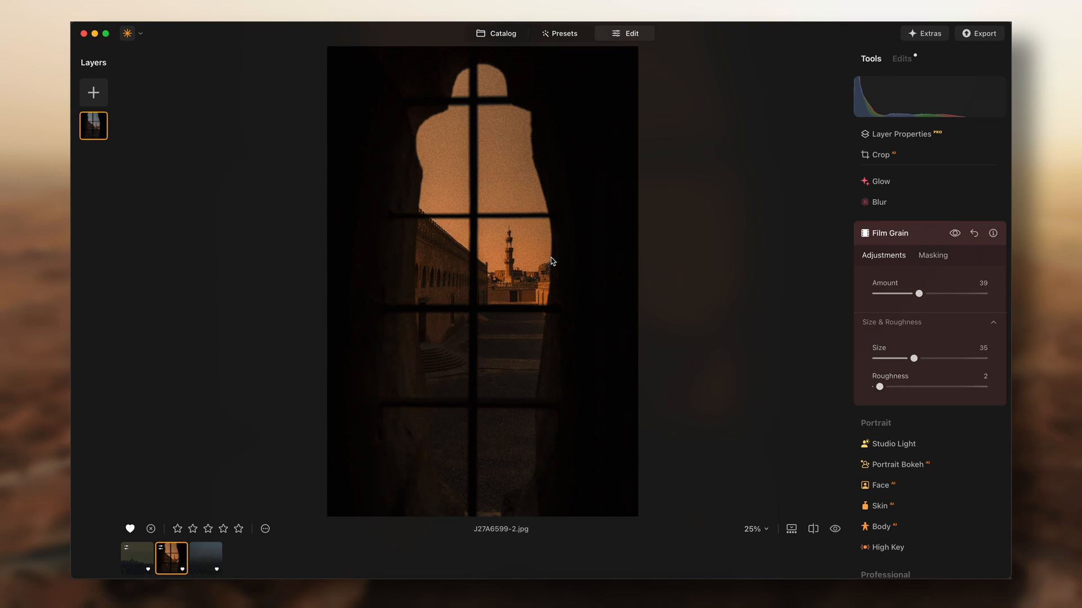
pyautogui.moveTo(338, 407)
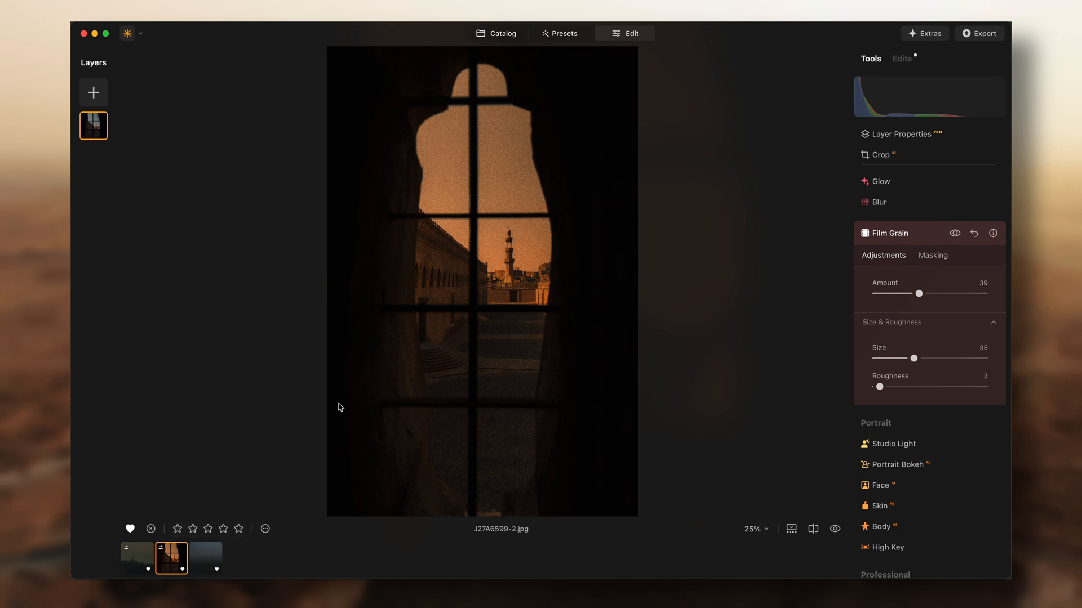
pyautogui.click(206, 559)
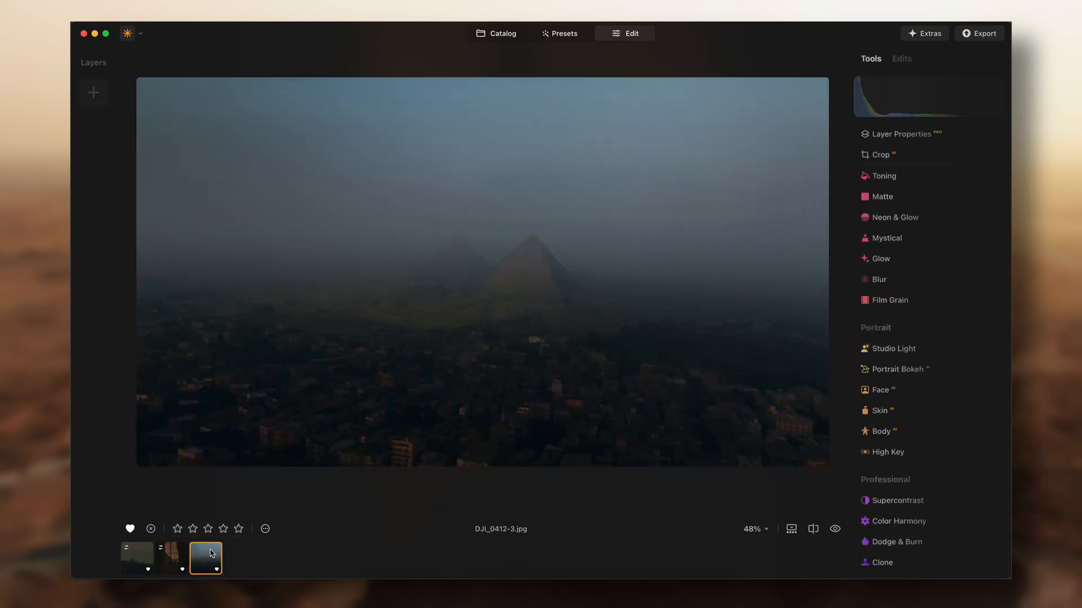
# Load the hazy pyramids aerial photo DJI_0412-3.jpg into the editor.
pyautogui.click(93, 92)
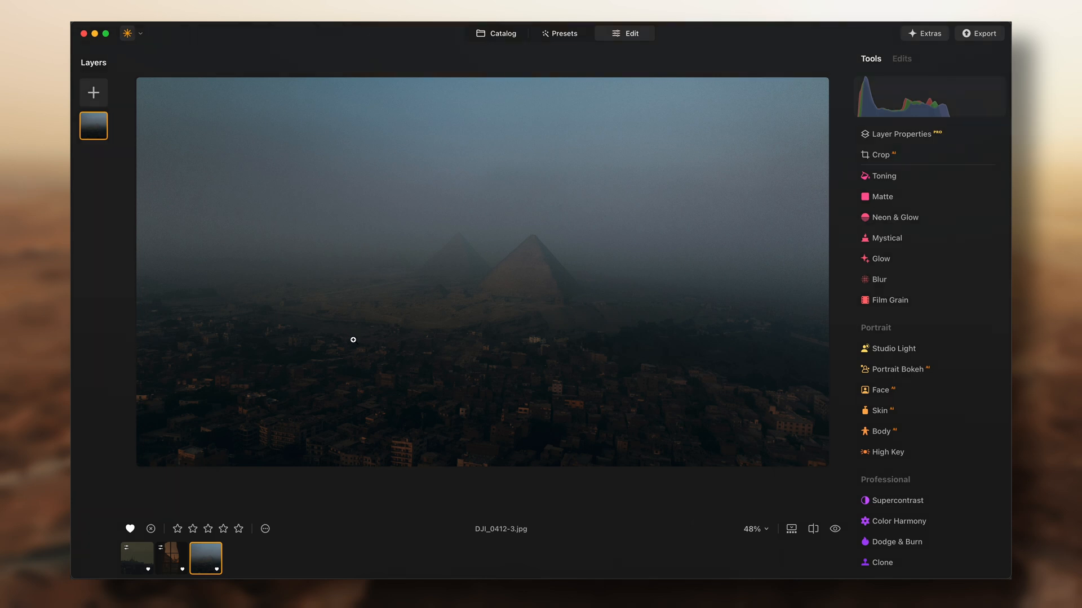
pyautogui.moveTo(356, 345)
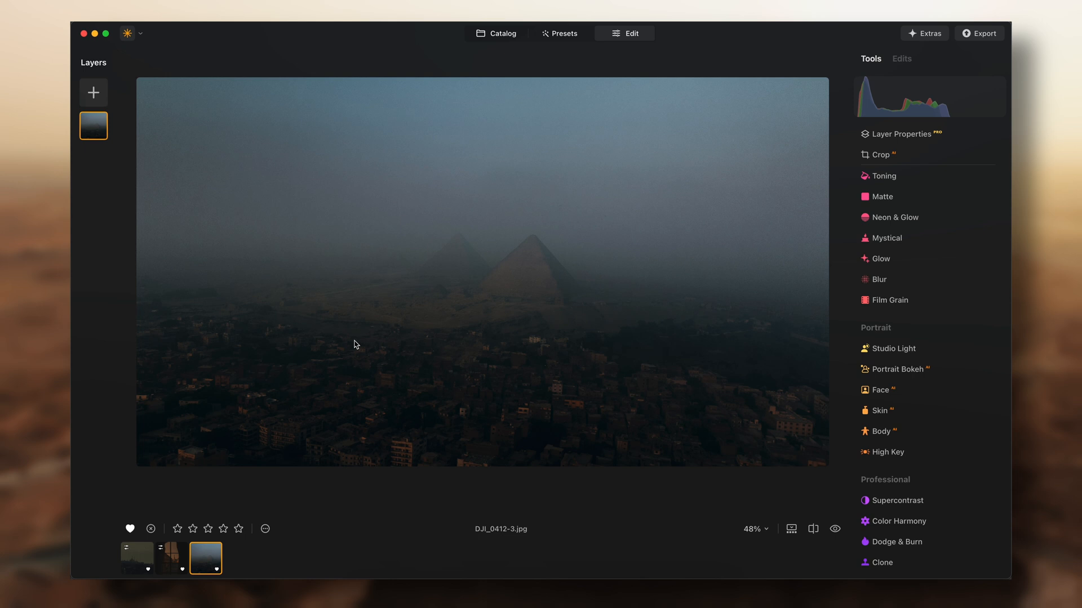
pyautogui.moveTo(524, 263)
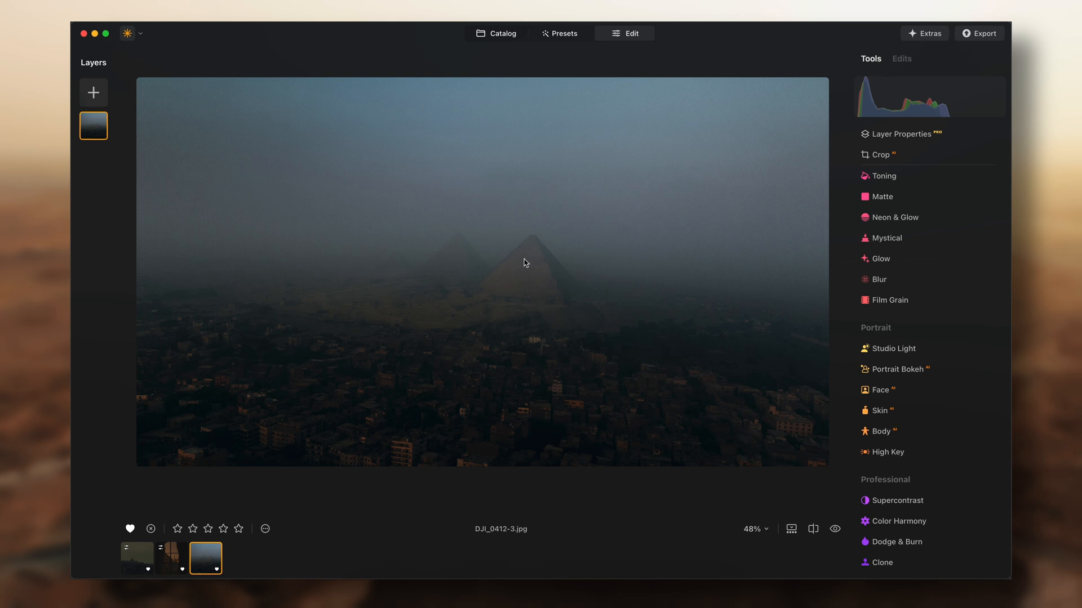
pyautogui.moveTo(660, 214)
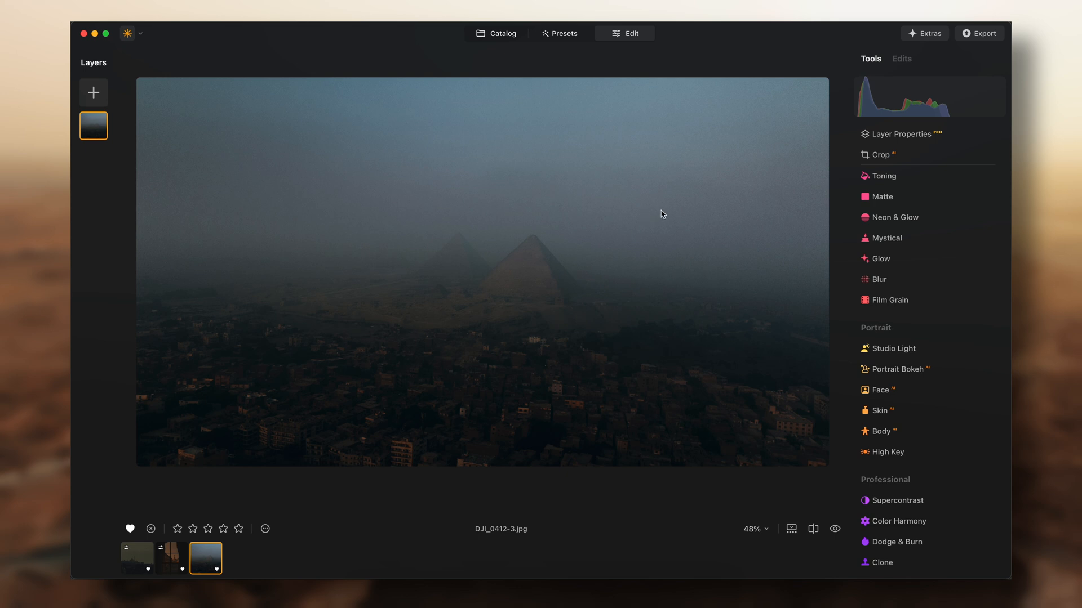
# Apply a 21:9 crop to the pyramids photo and close the Crop tool.
pyautogui.click(880, 155)
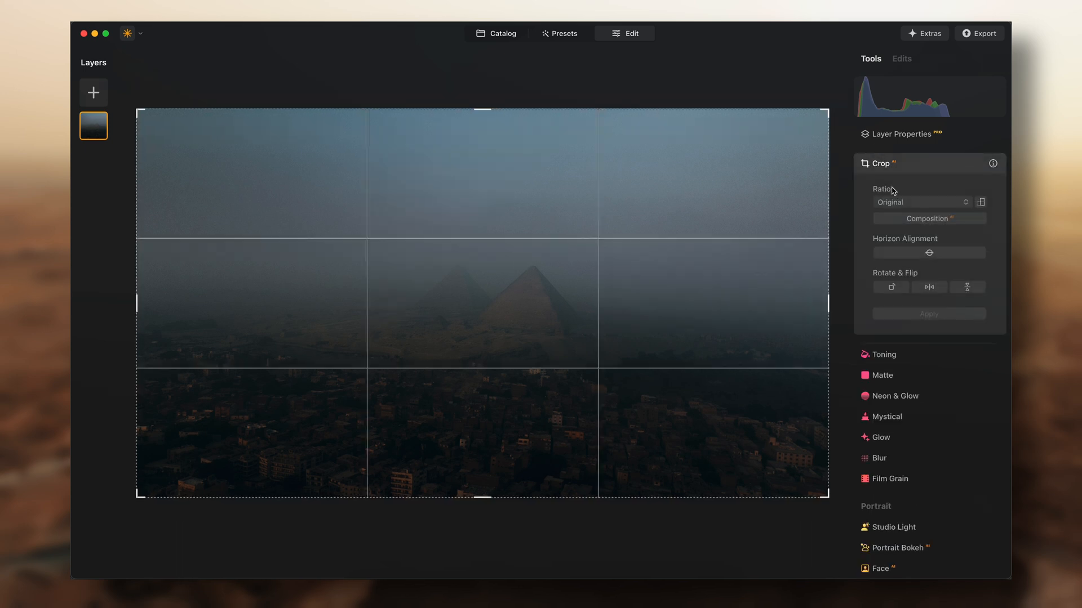
pyautogui.click(922, 202)
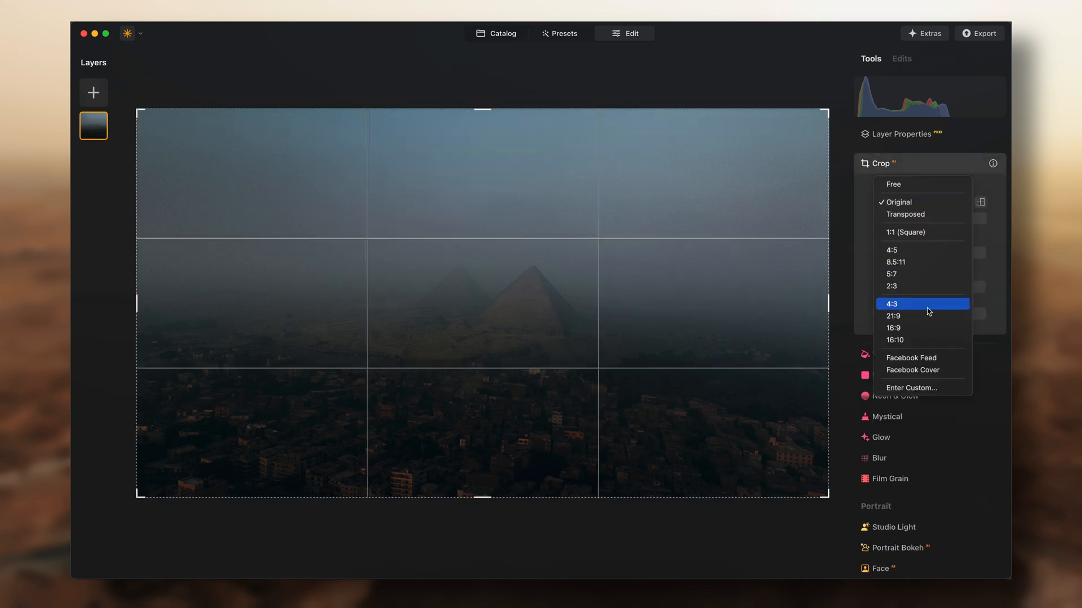
pyautogui.click(892, 316)
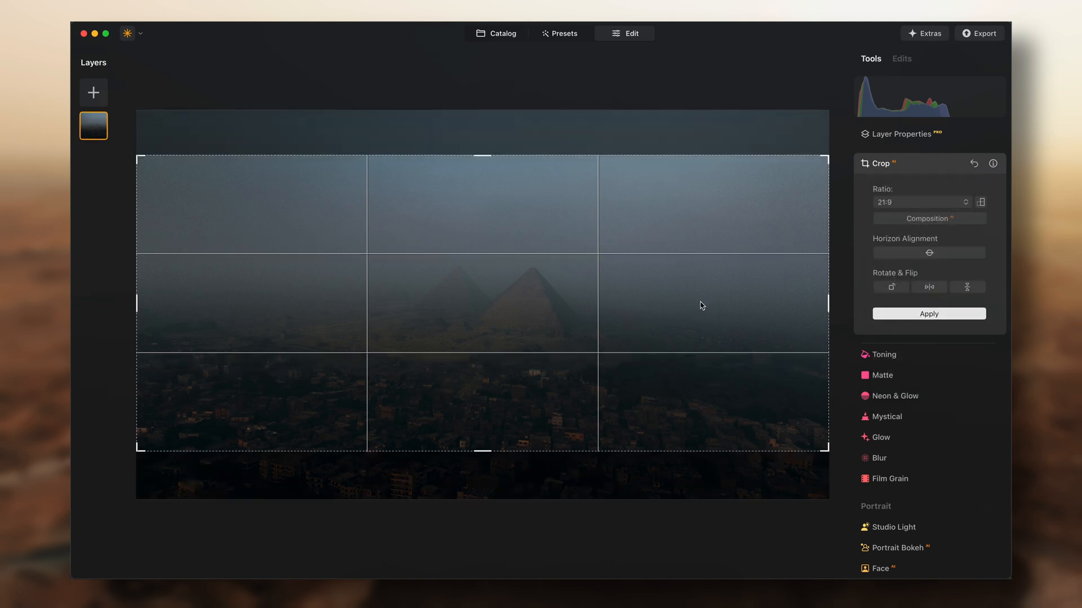
pyautogui.click(928, 314)
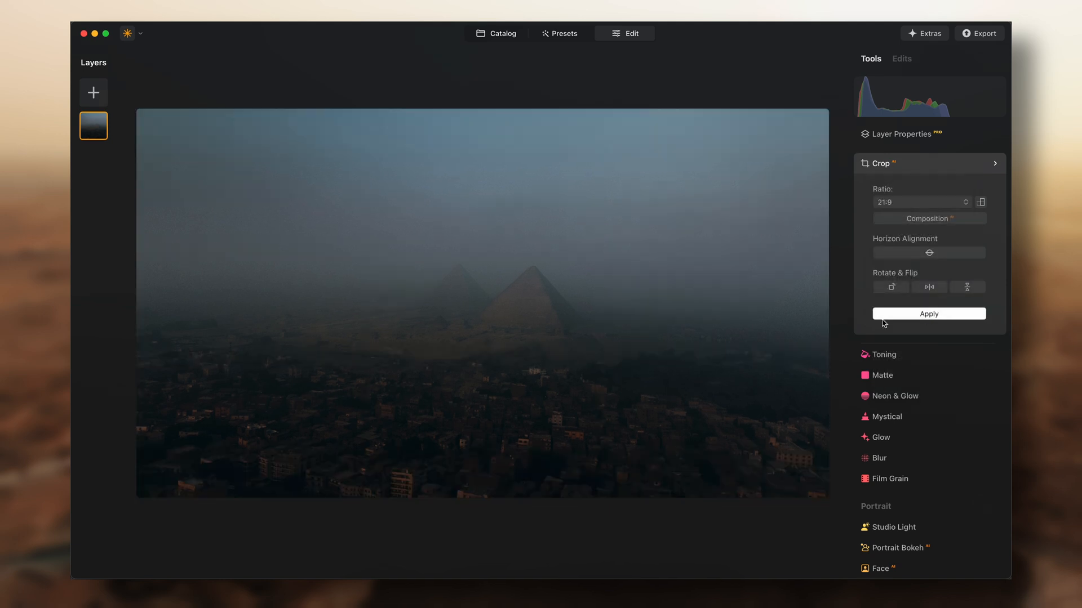
pyautogui.click(928, 313)
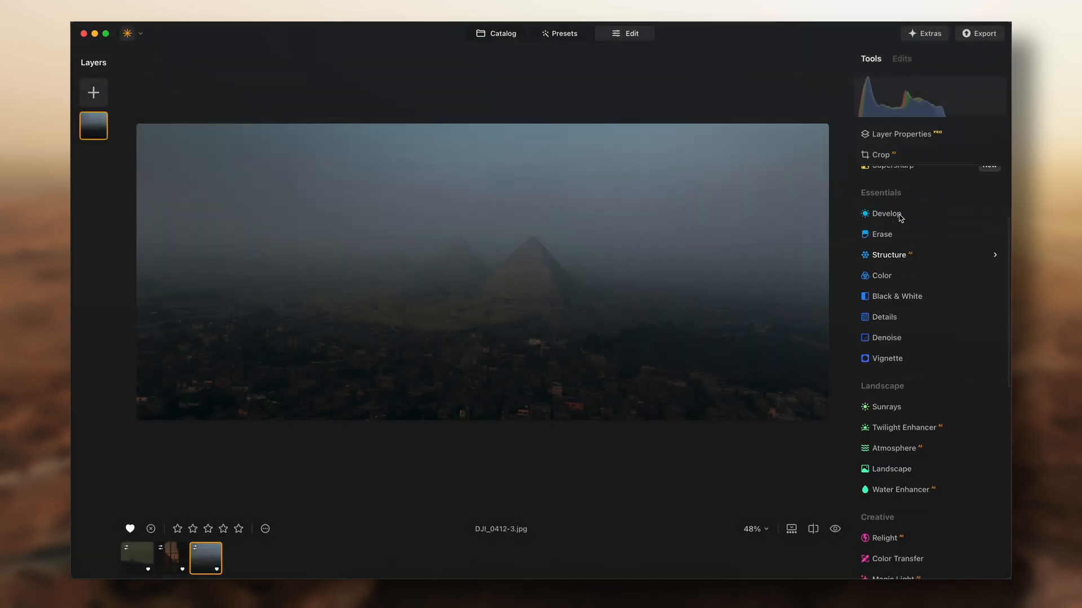
# Build a colour mask from the sampled sky haze and set Temperature 45, Tint -2.
pyautogui.click(886, 212)
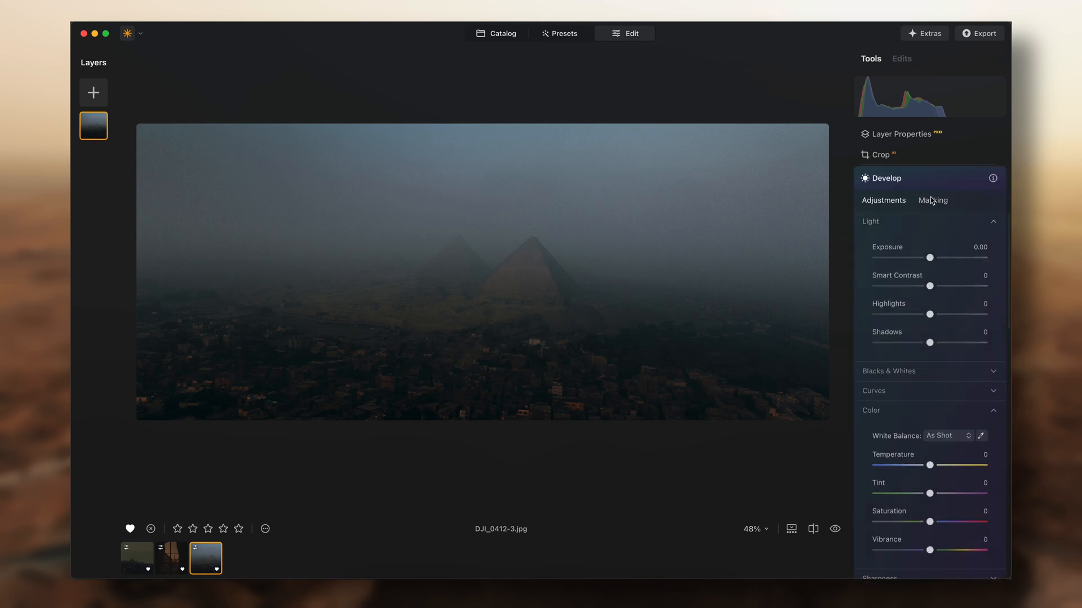
pyautogui.click(932, 200)
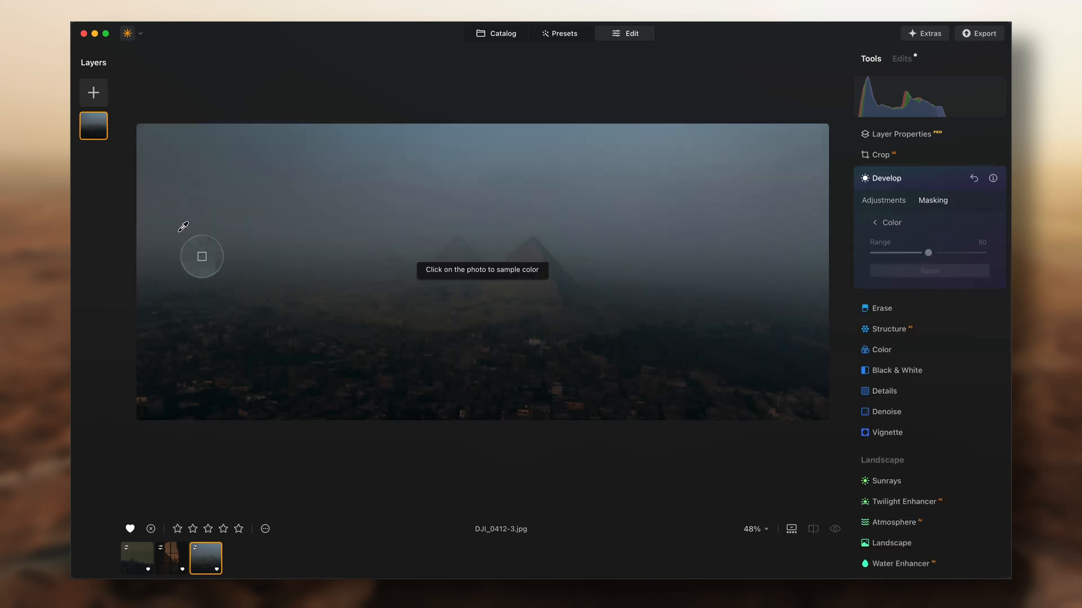
pyautogui.click(202, 256)
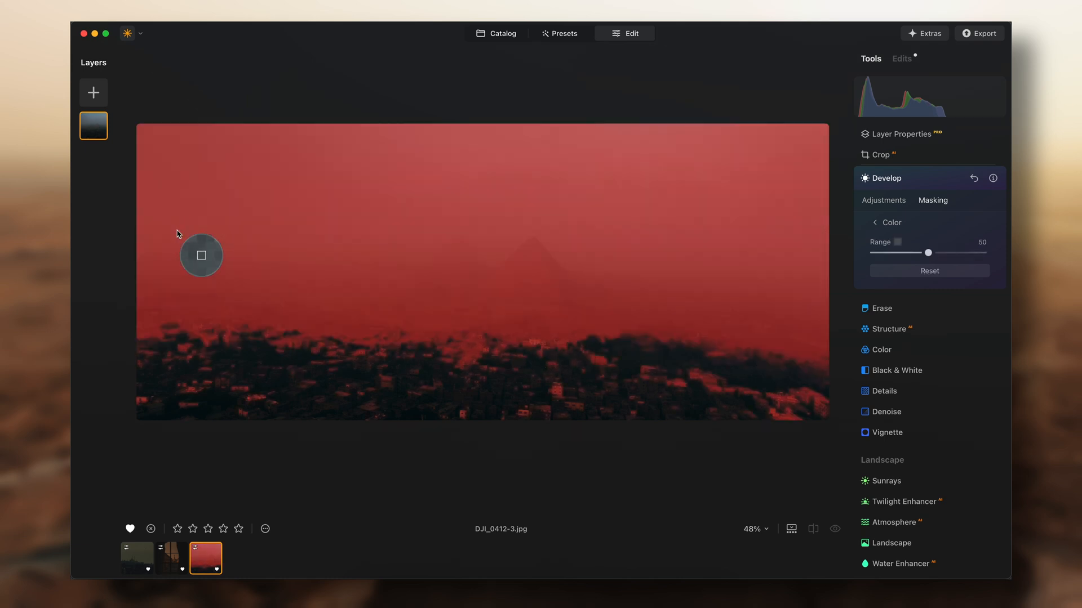
pyautogui.moveTo(661, 373)
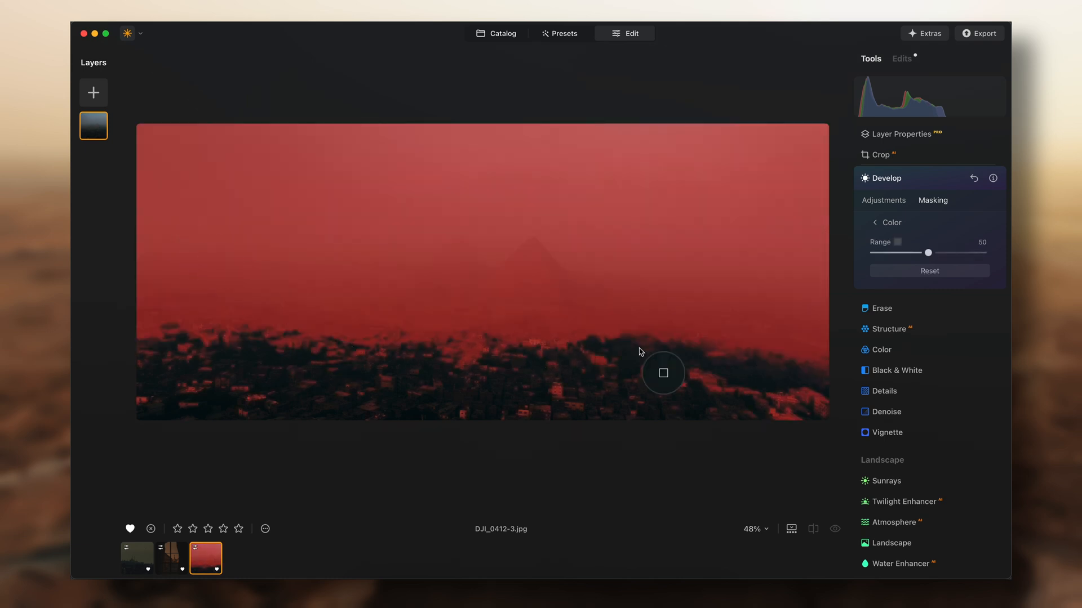
pyautogui.moveTo(205, 420)
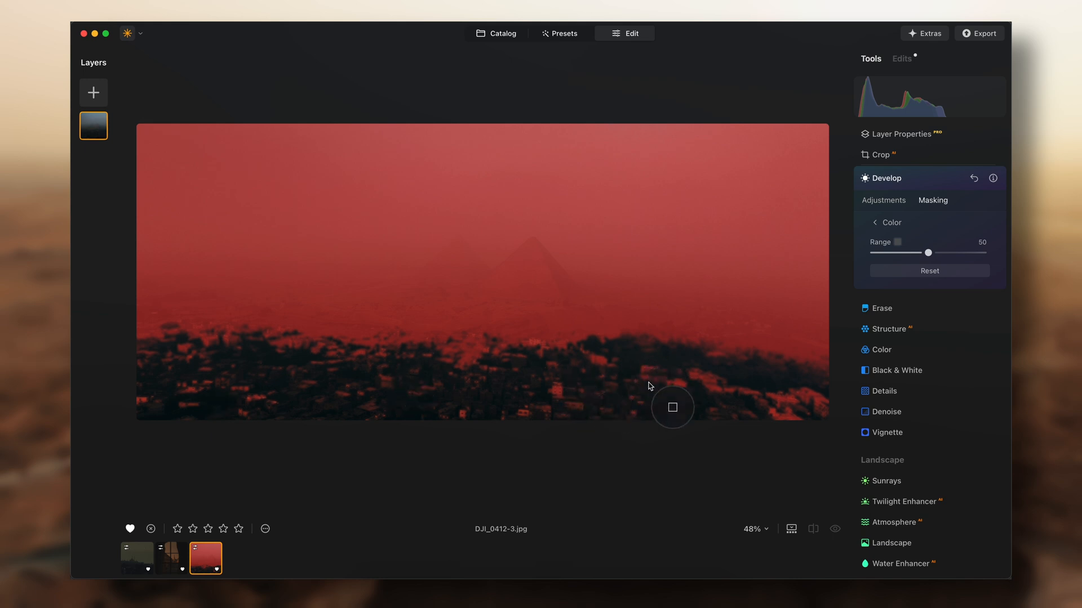
pyautogui.click(884, 200)
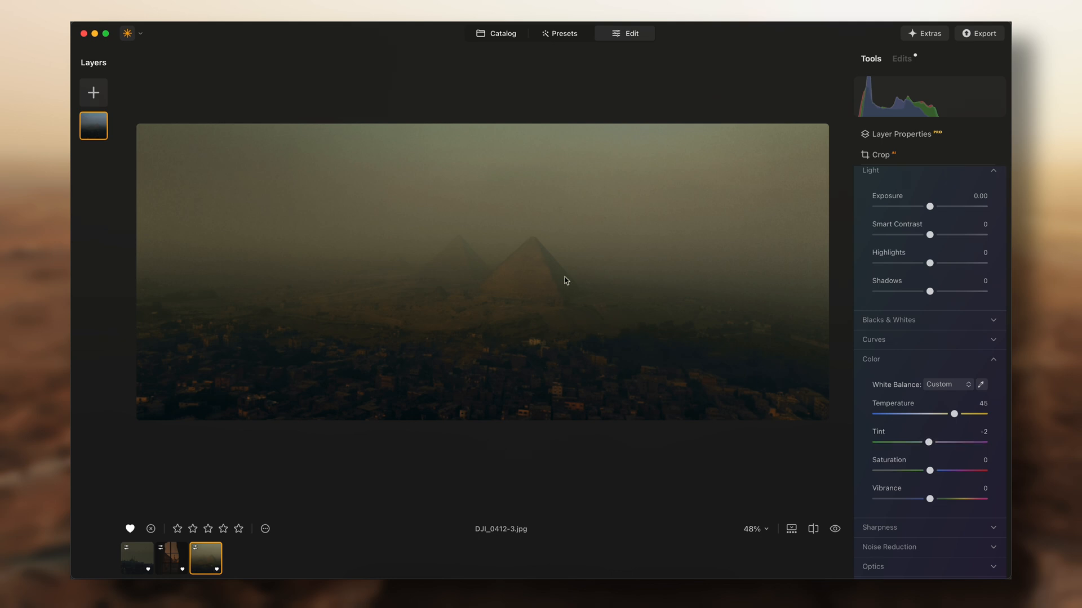
# Add Film Grain (Amount 10, Size 20, Roughness 30), then switch to the mosque skyline photo.
pyautogui.scroll(-3)
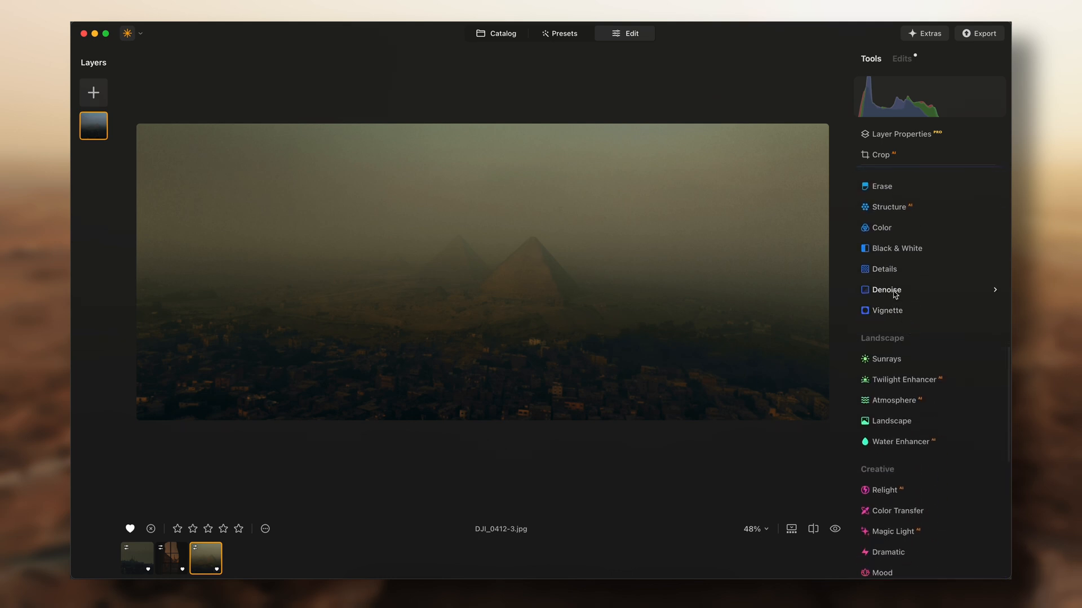
pyautogui.scroll(-3)
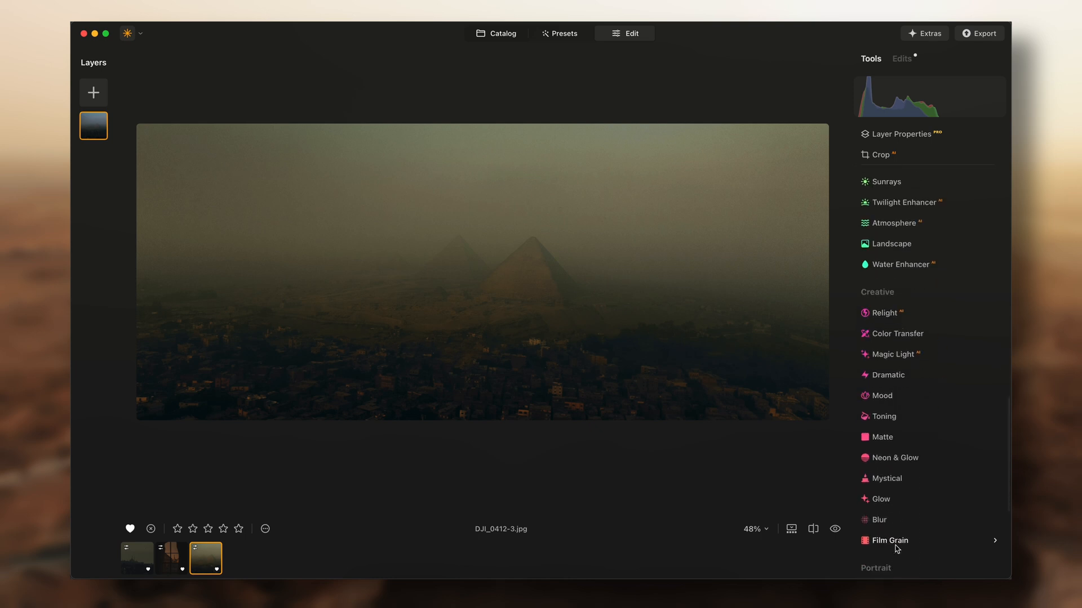
pyautogui.click(890, 540)
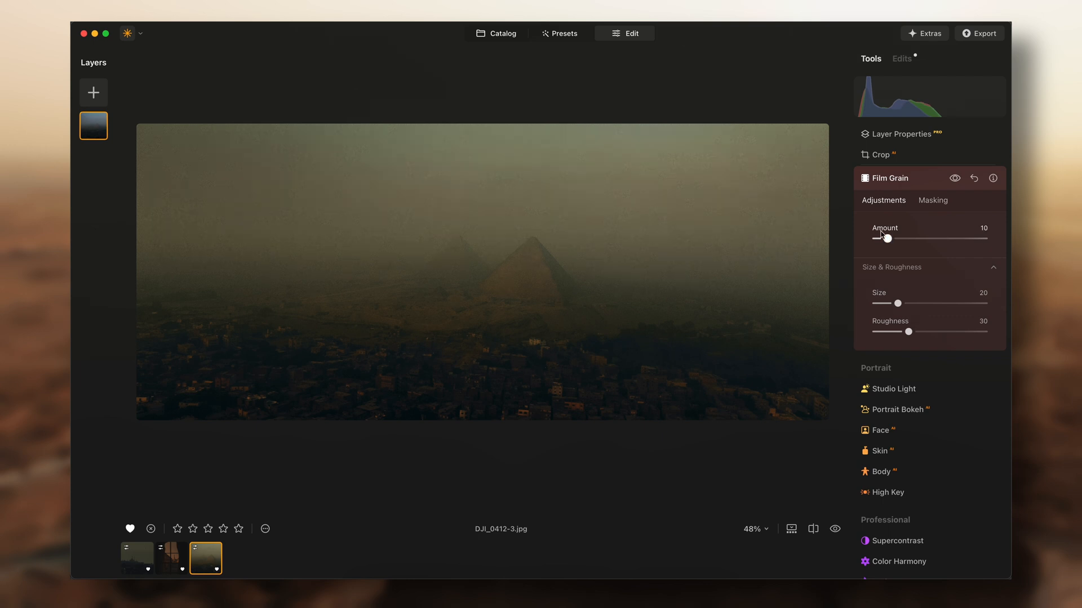
pyautogui.moveTo(257, 475)
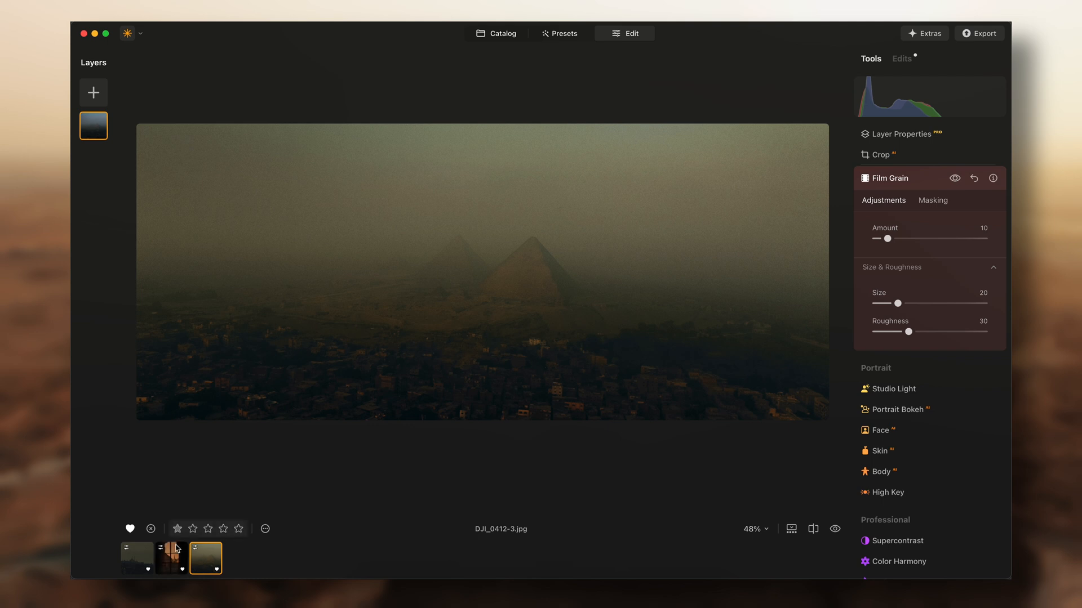
pyautogui.click(172, 558)
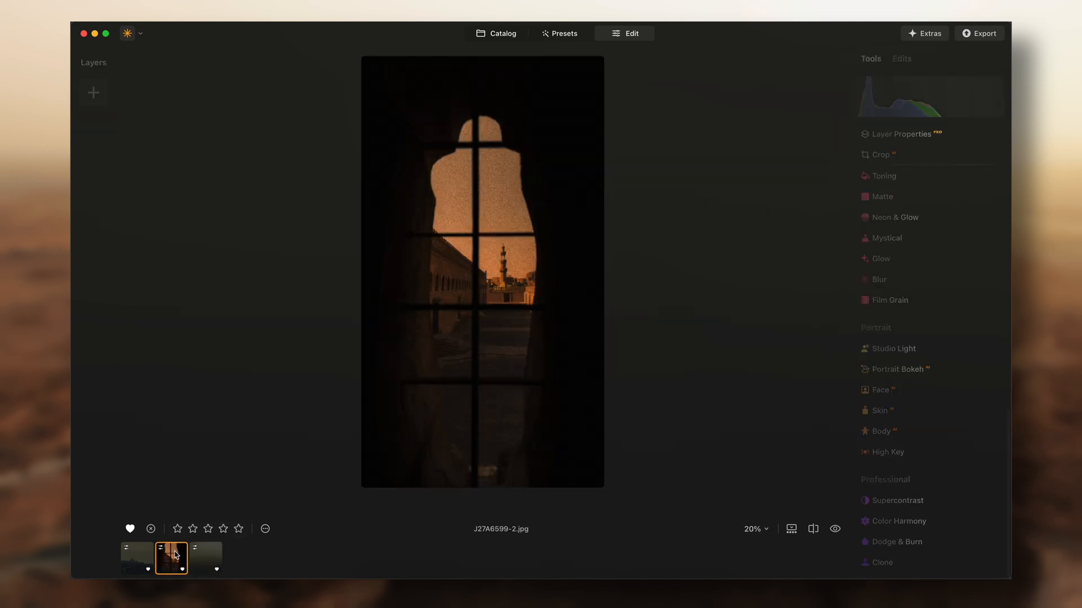
pyautogui.click(136, 559)
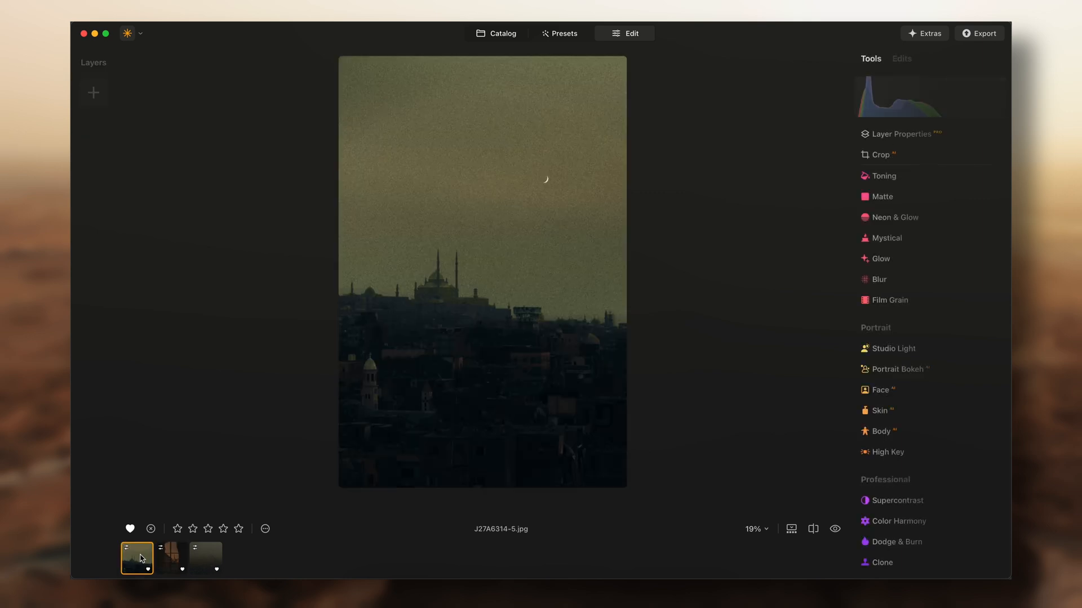